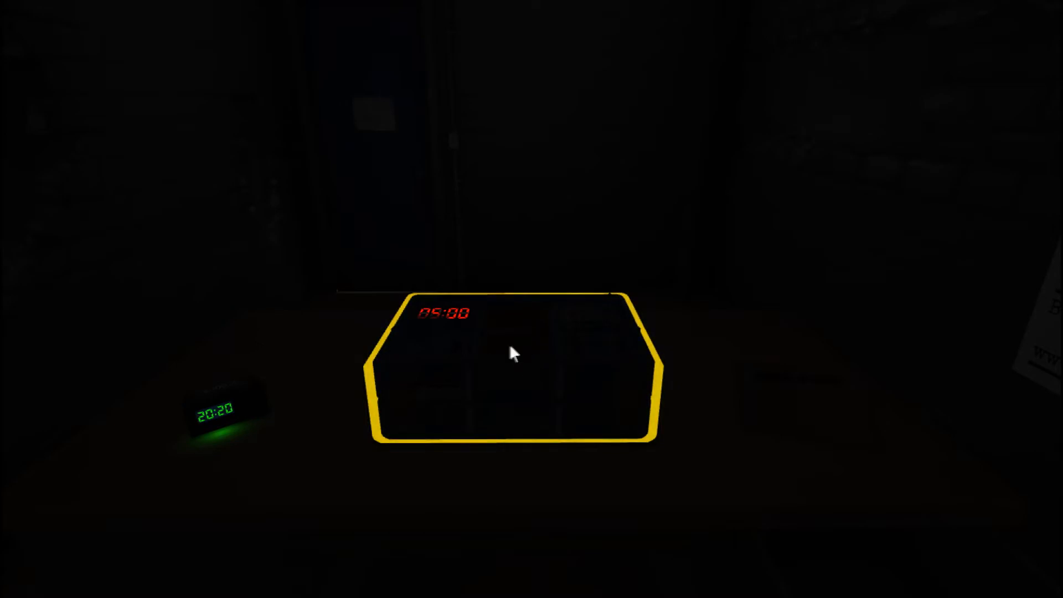
# Pick up the bomb and press the ABORT button to clear the button module
pyautogui.click(511, 352)
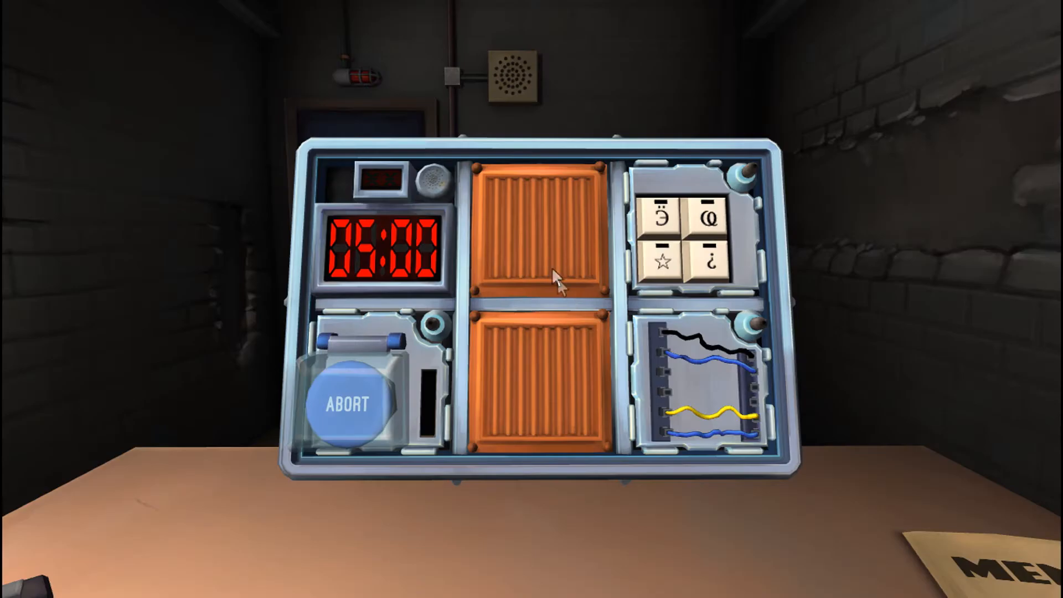
pyautogui.moveTo(498, 312)
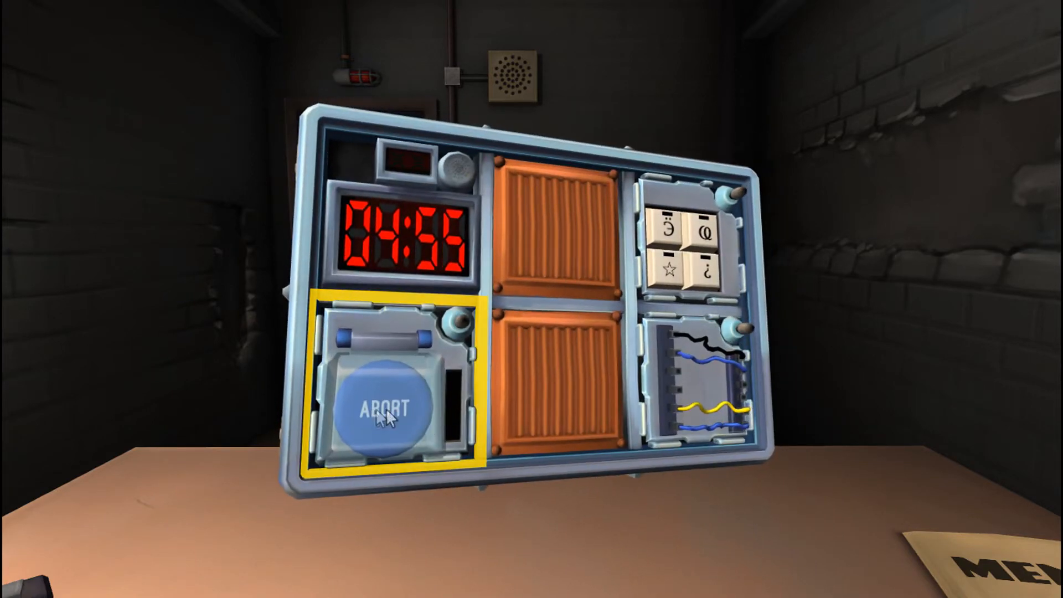
pyautogui.moveTo(527, 310)
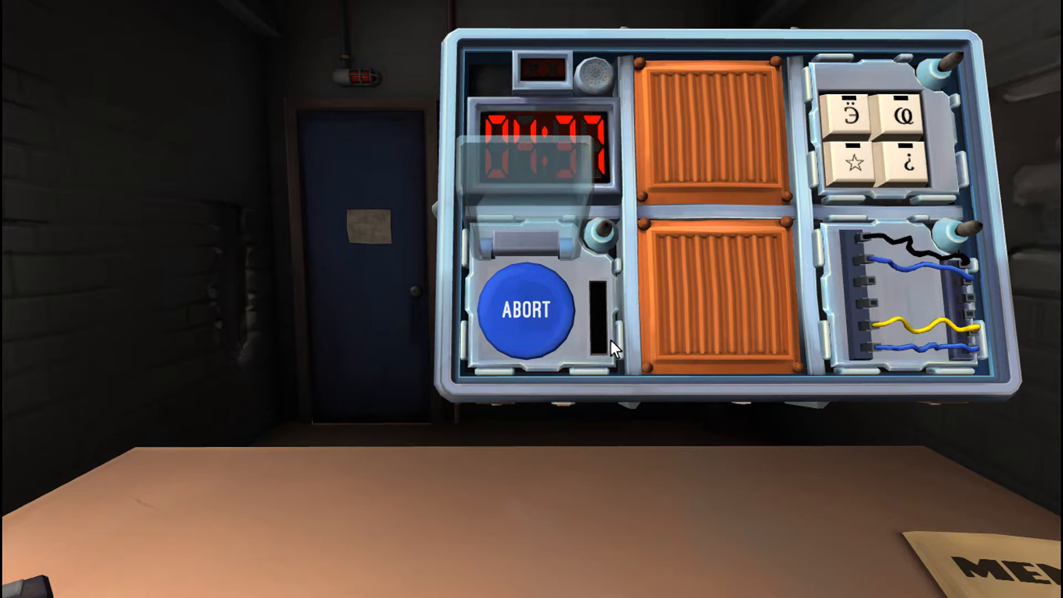
pyautogui.click(525, 311)
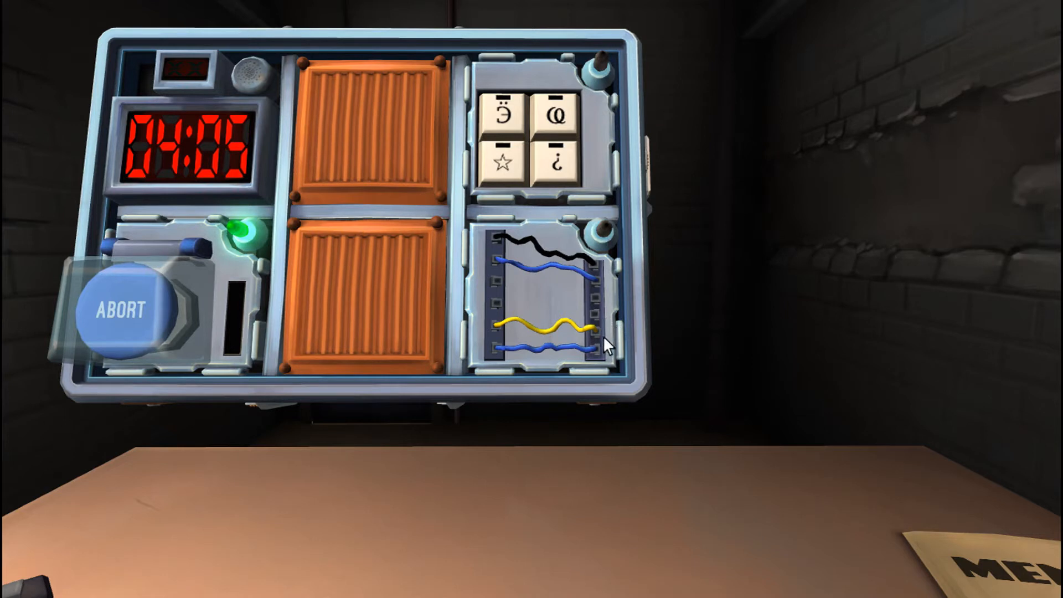
# Cut the top black wire, taking a strike, then the second blue wire
pyautogui.click(543, 349)
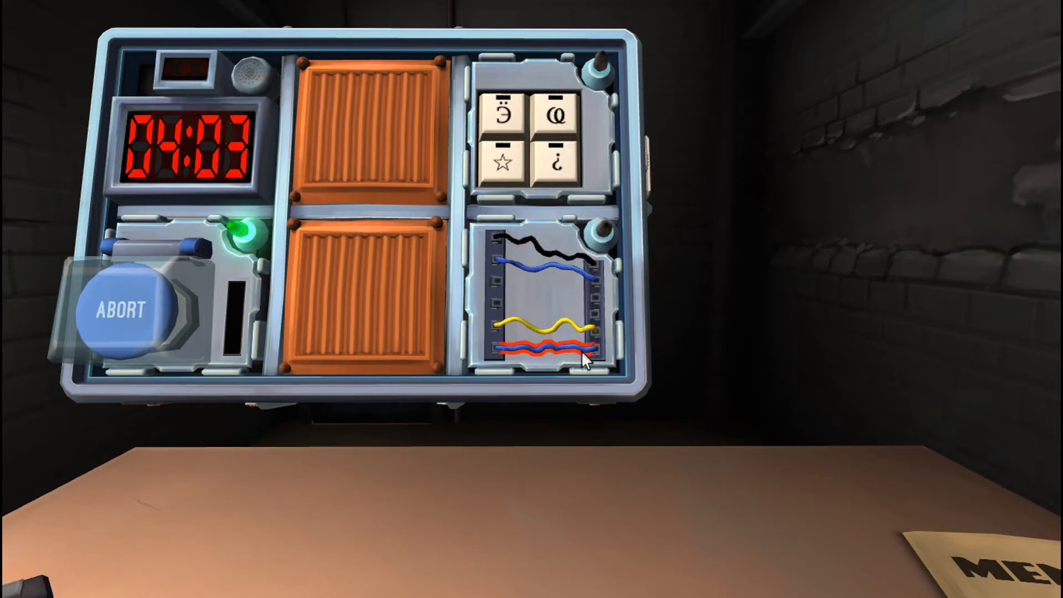
pyautogui.click(545, 349)
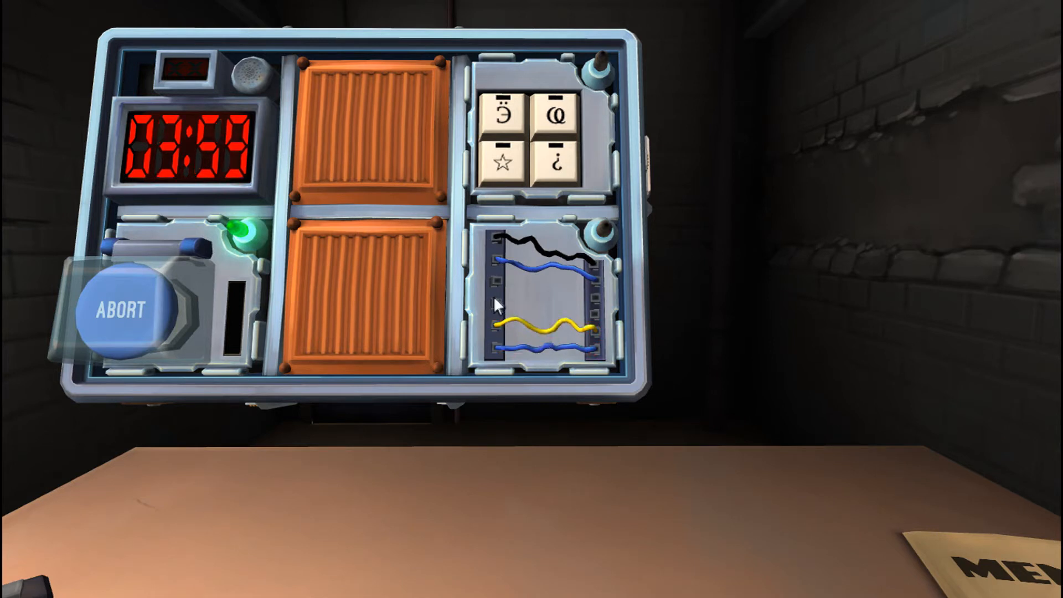
pyautogui.moveTo(637, 362)
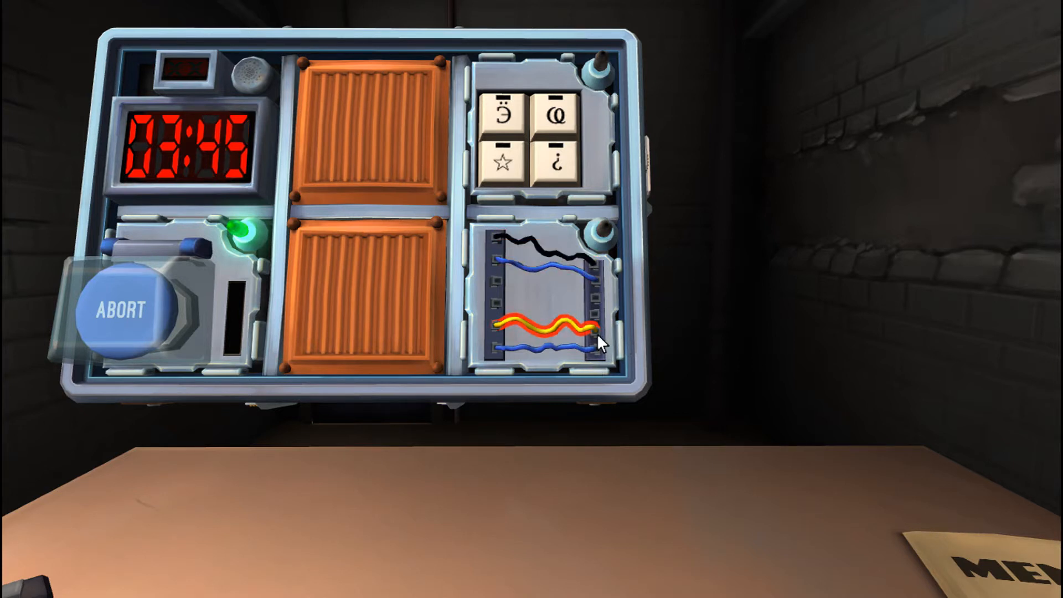
pyautogui.click(549, 329)
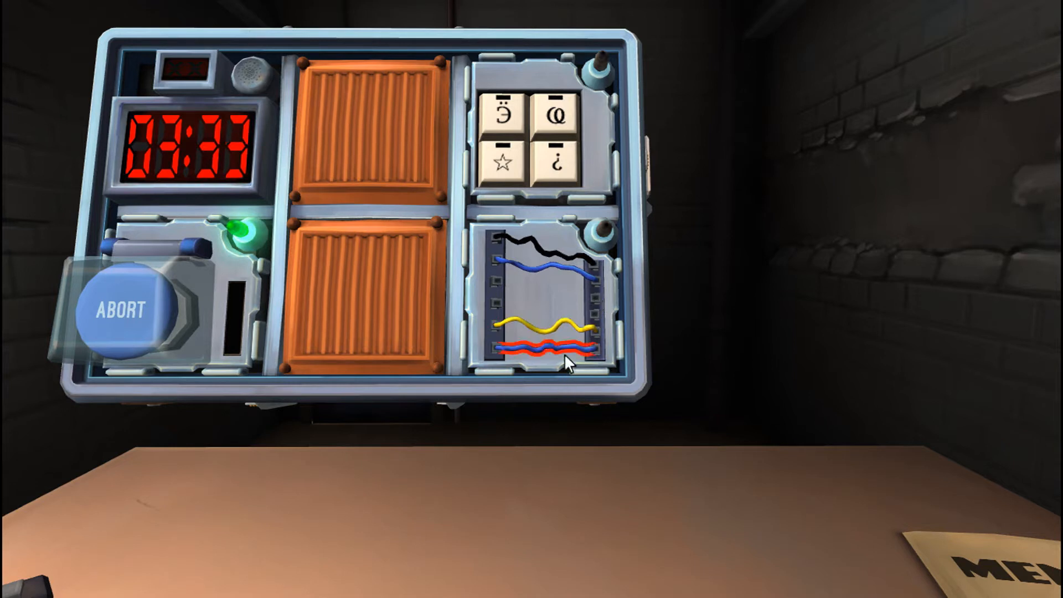
pyautogui.click(543, 348)
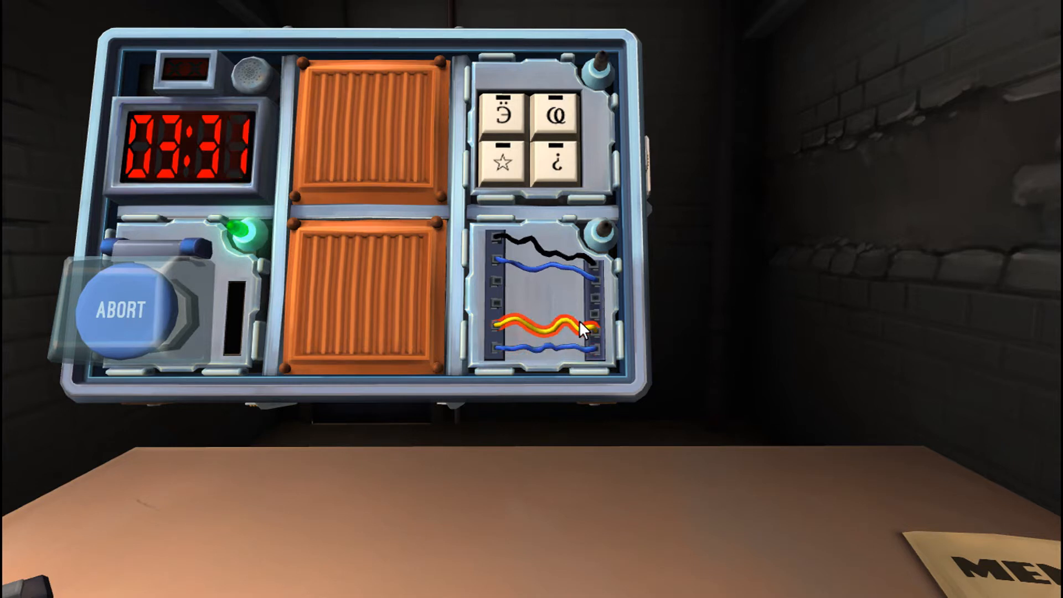
pyautogui.click(582, 327)
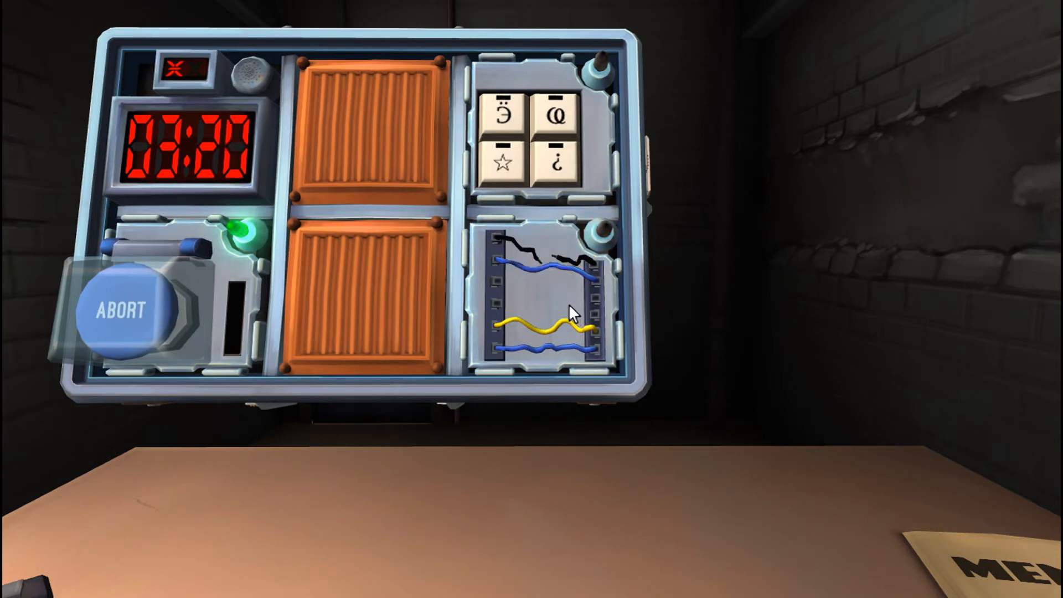
pyautogui.moveTo(546, 312)
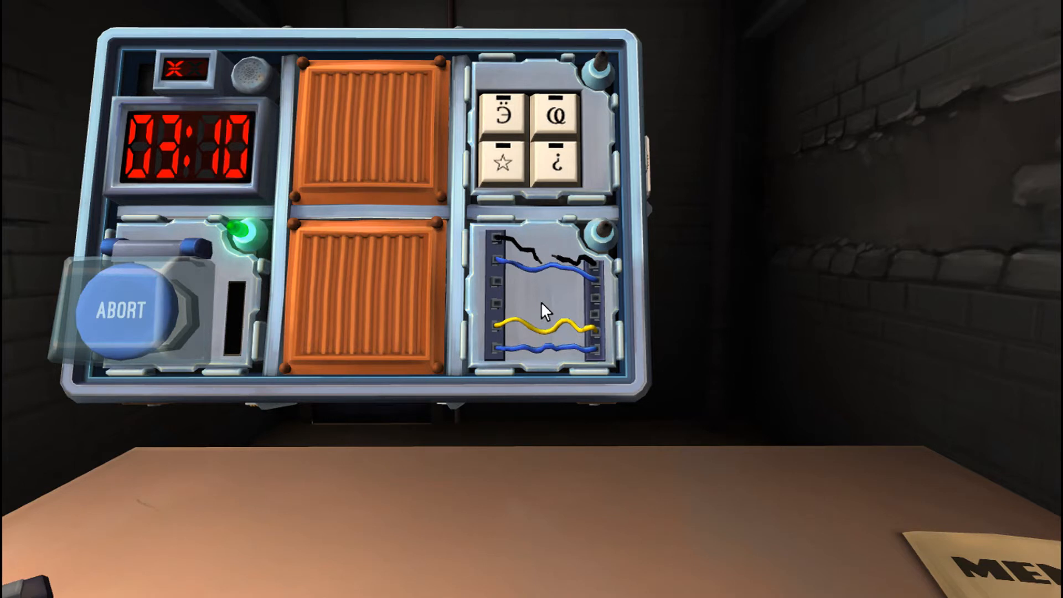
pyautogui.click(536, 254)
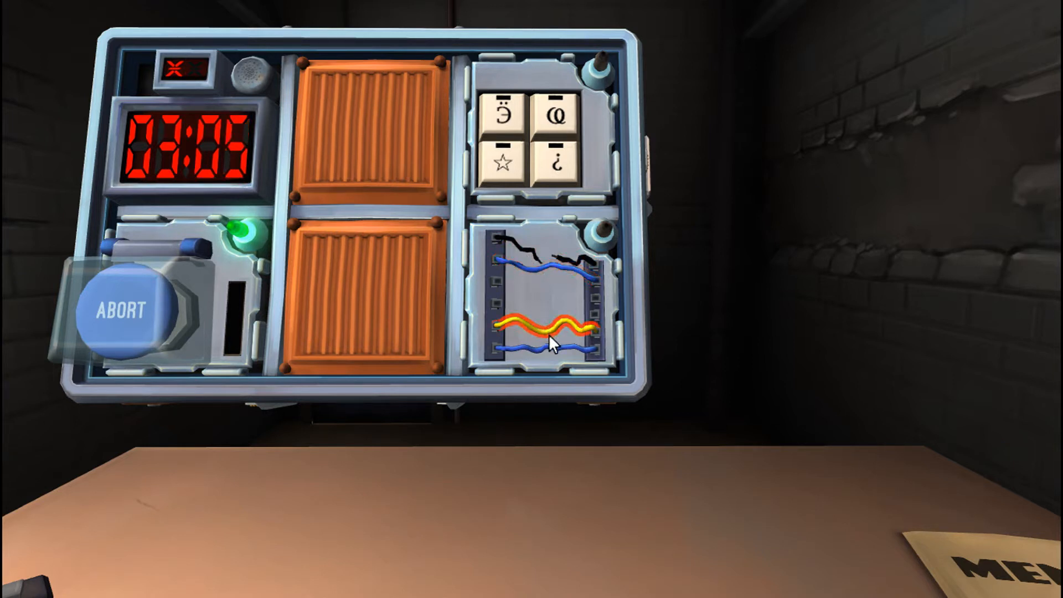
pyautogui.click(552, 332)
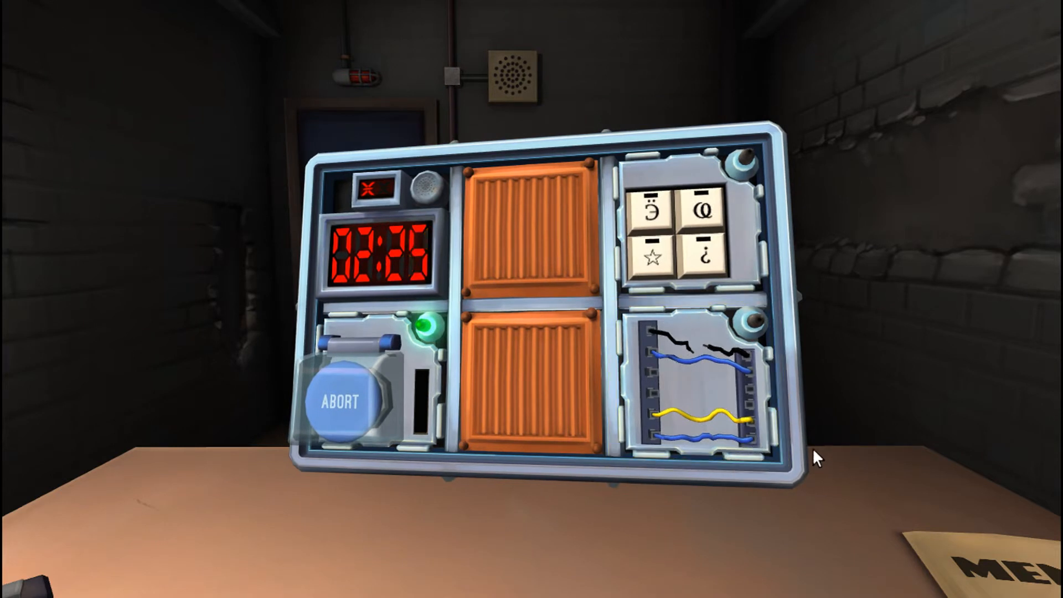
pyautogui.moveTo(810, 442)
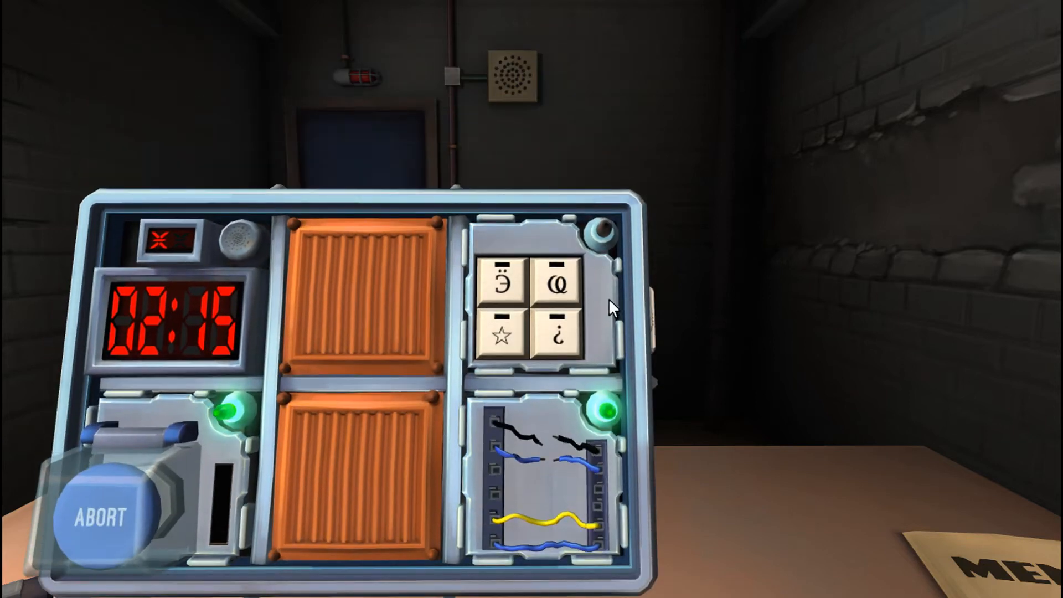
pyautogui.moveTo(589, 315)
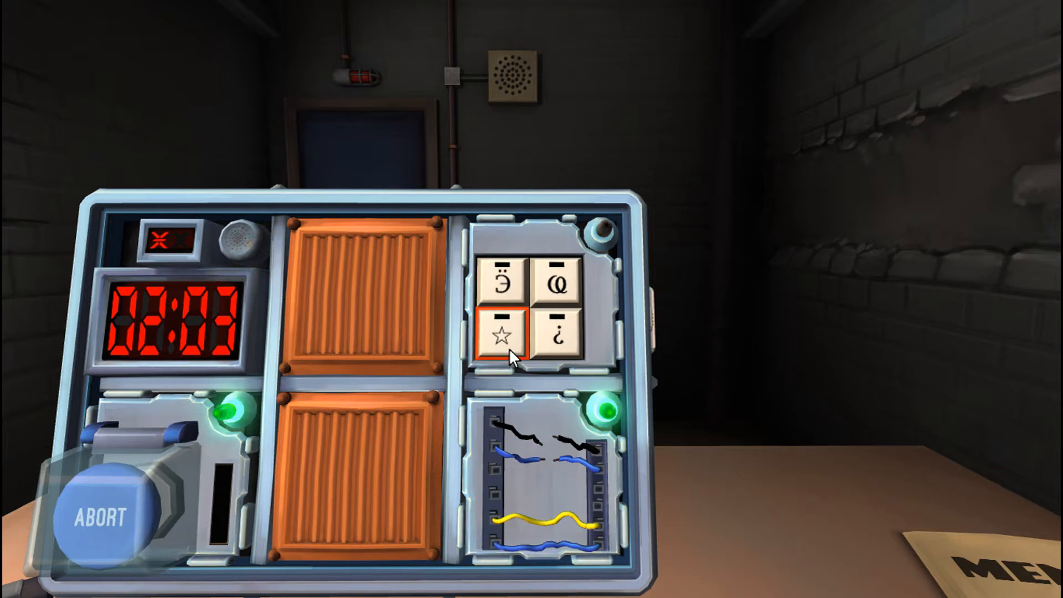
# Zoom into the keypad module to inspect its four symbols
pyautogui.click(559, 332)
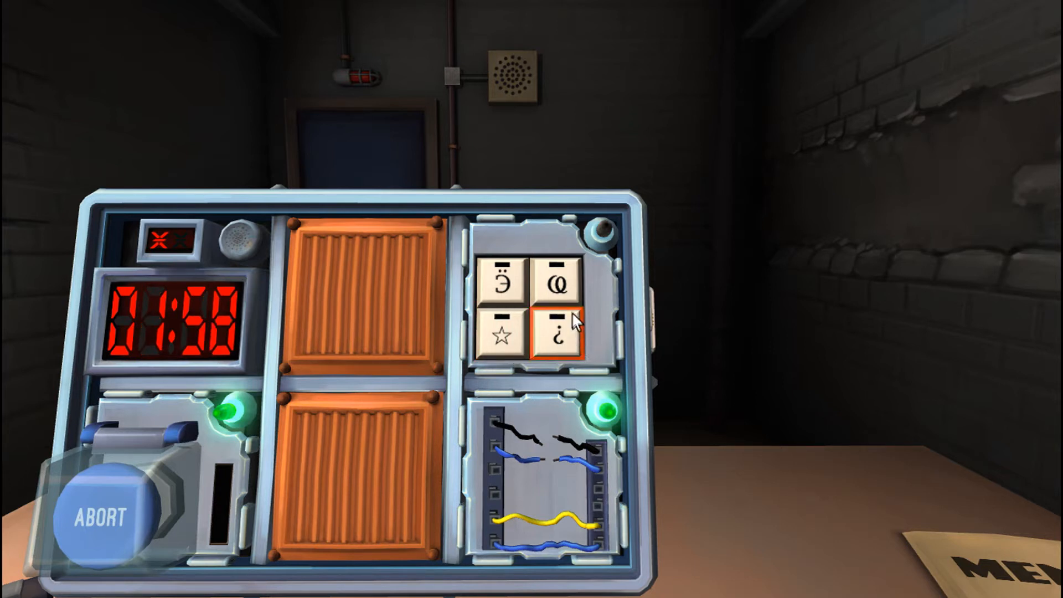
pyautogui.click(560, 280)
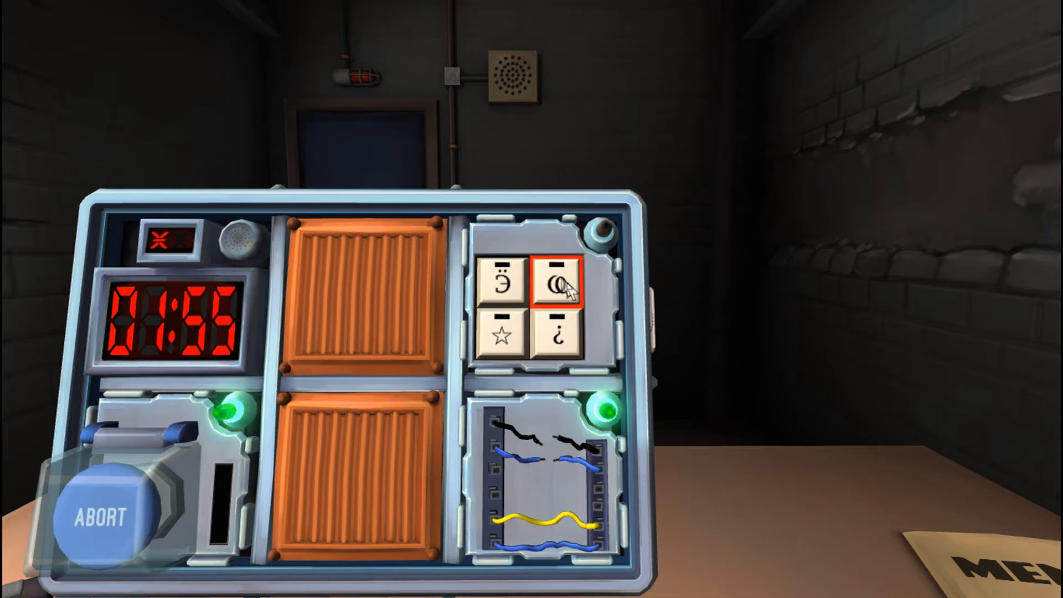
pyautogui.click(557, 284)
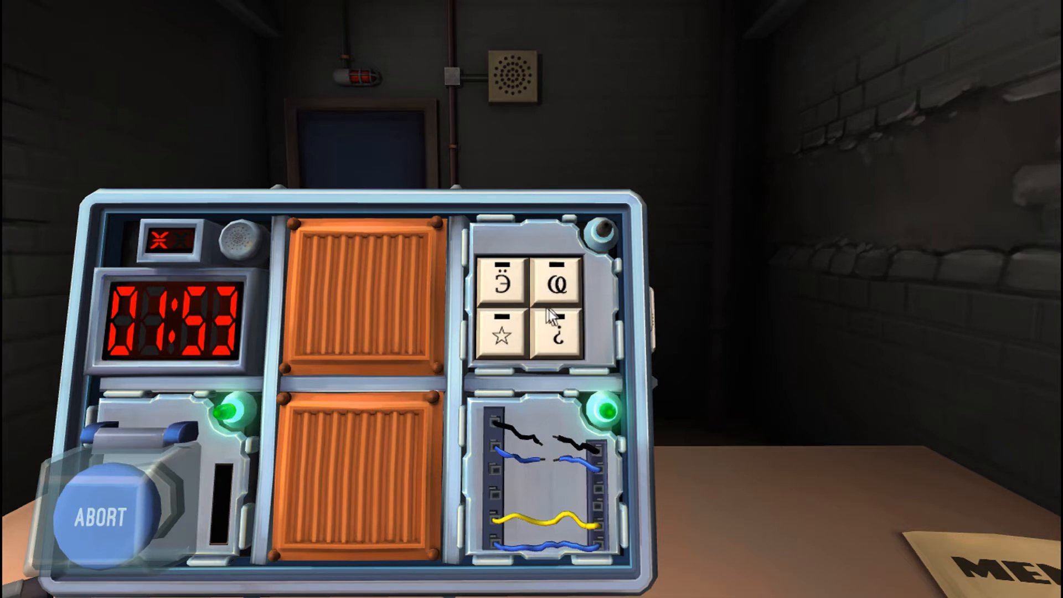
pyautogui.click(500, 280)
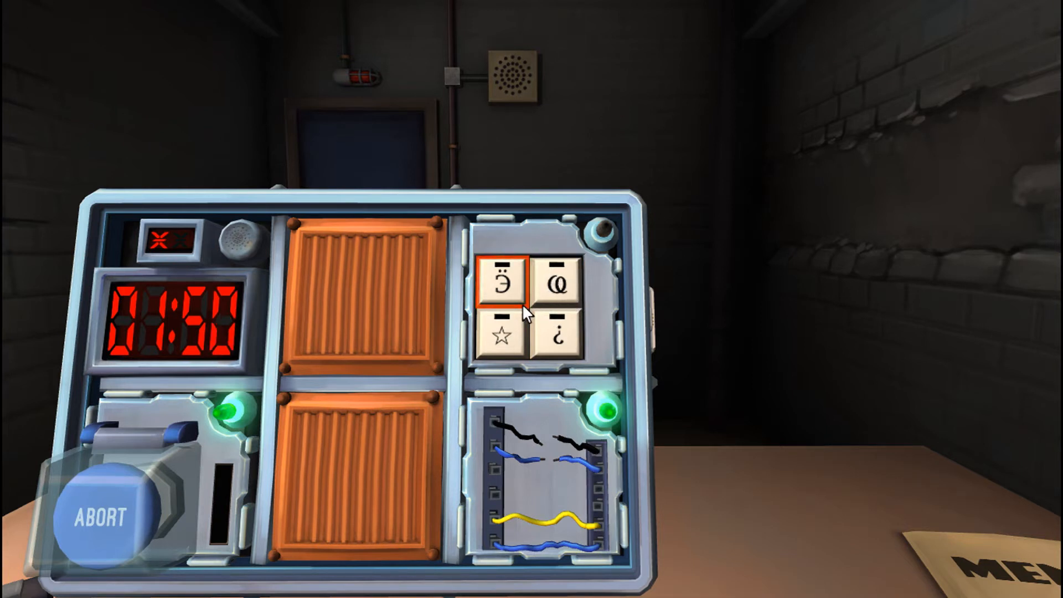
pyautogui.click(558, 332)
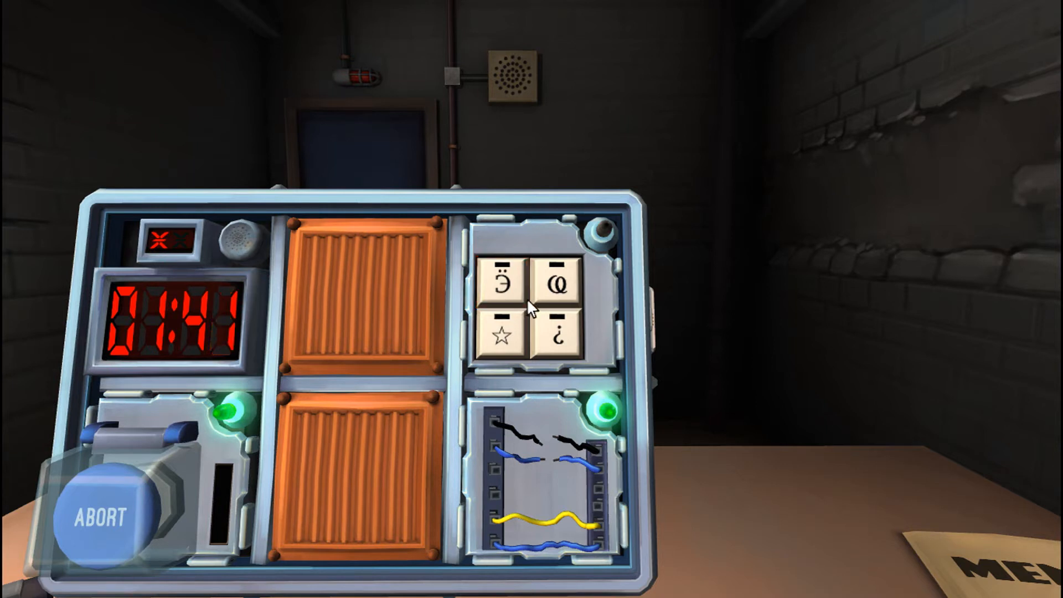
pyautogui.click(501, 281)
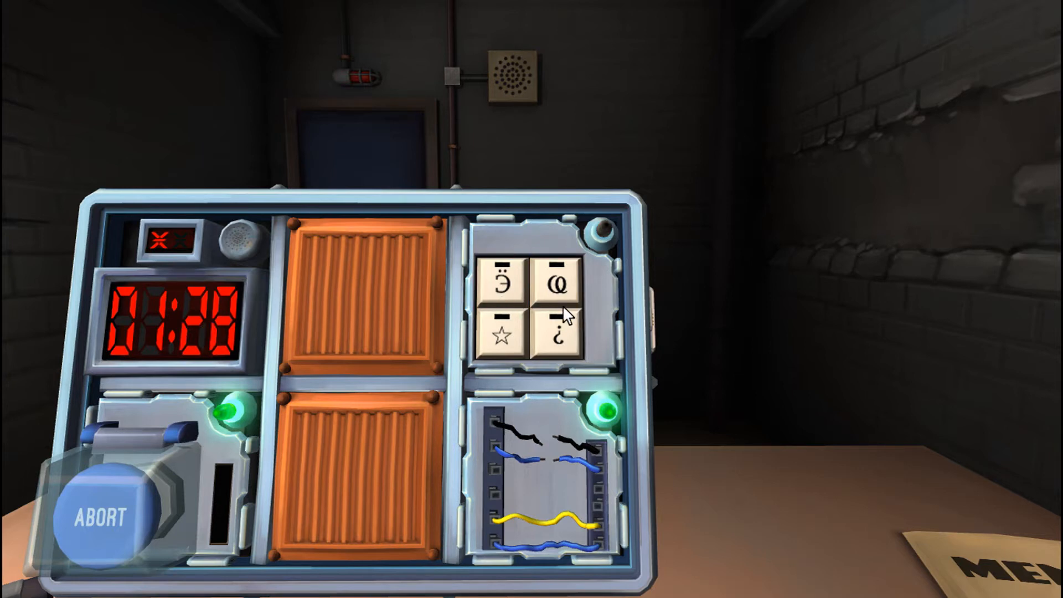
pyautogui.moveTo(518, 259)
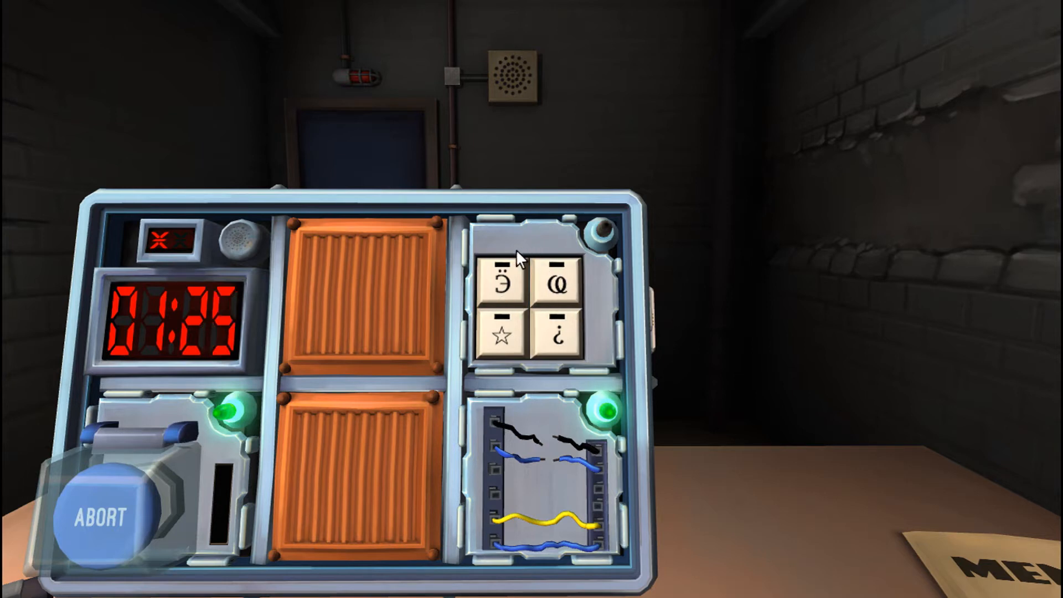
# Press the backward E, omega and star keys in that order
pyautogui.click(558, 292)
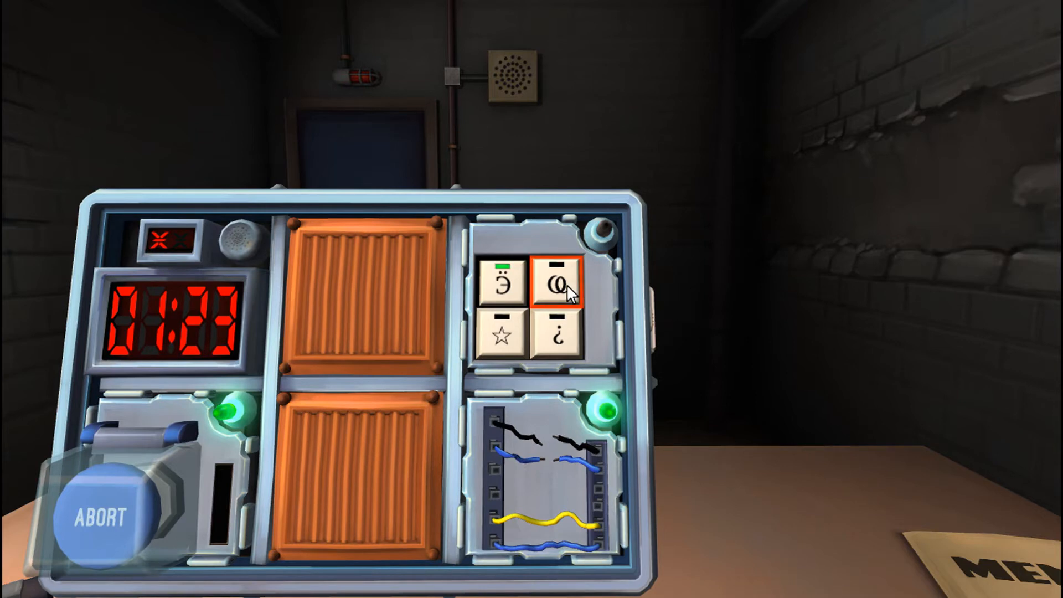
pyautogui.click(559, 290)
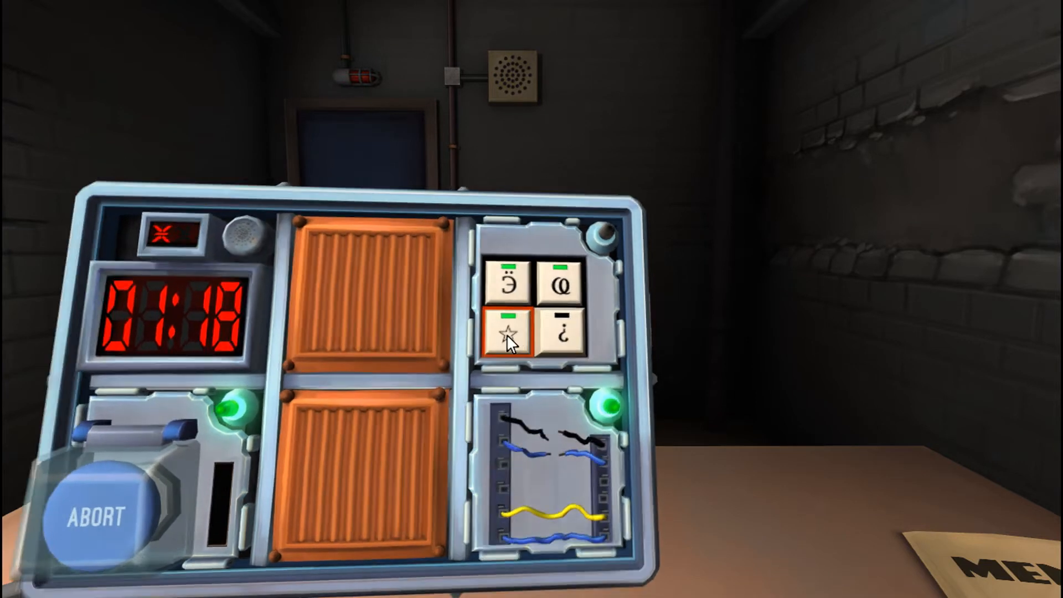
pyautogui.click(563, 337)
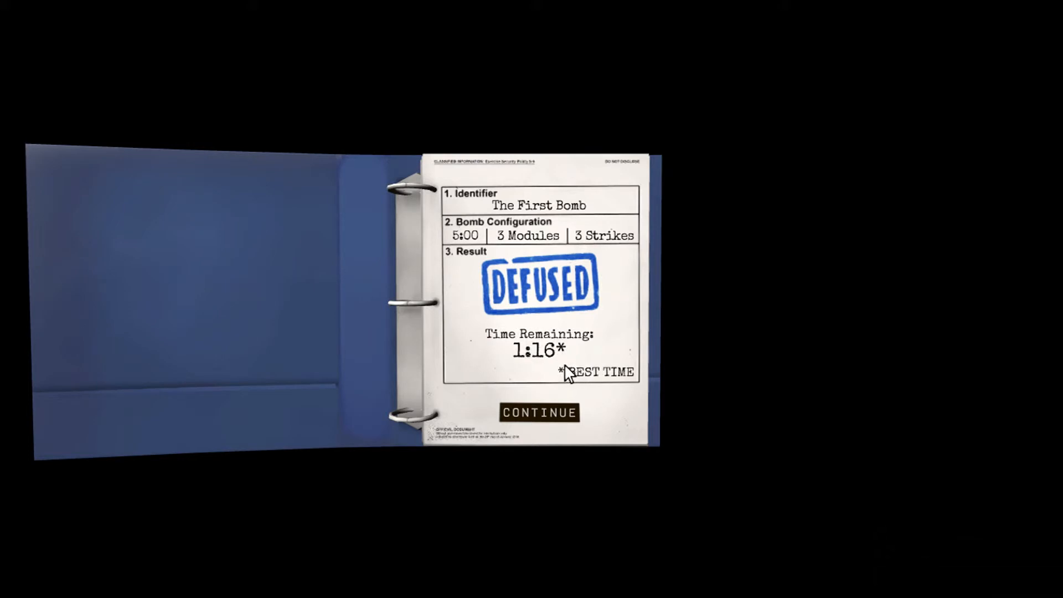
pyautogui.moveTo(538, 412)
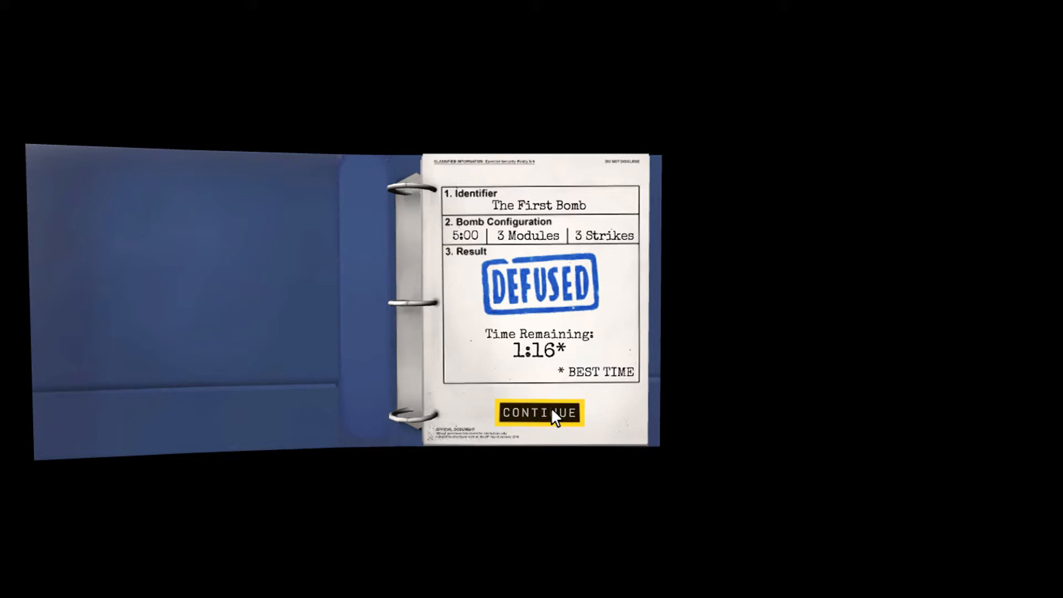
pyautogui.moveTo(516, 396)
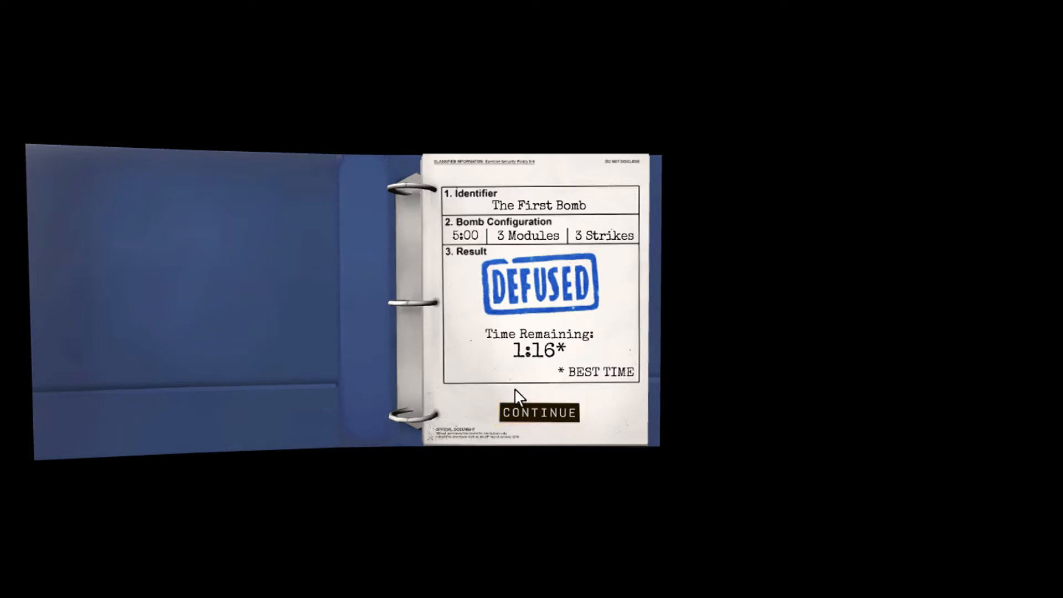
pyautogui.moveTo(539, 417)
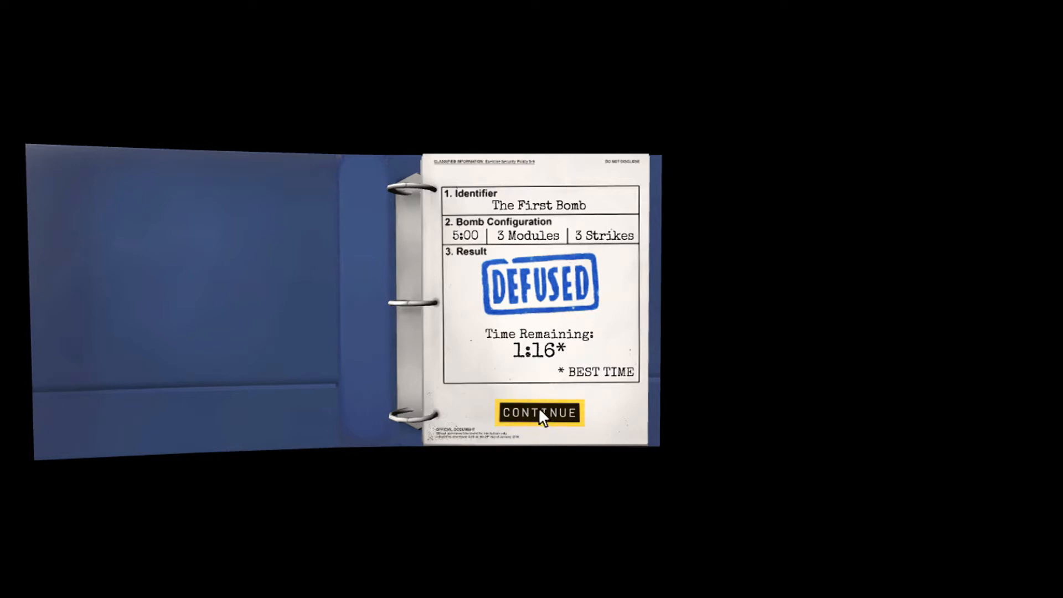
pyautogui.moveTo(495, 413)
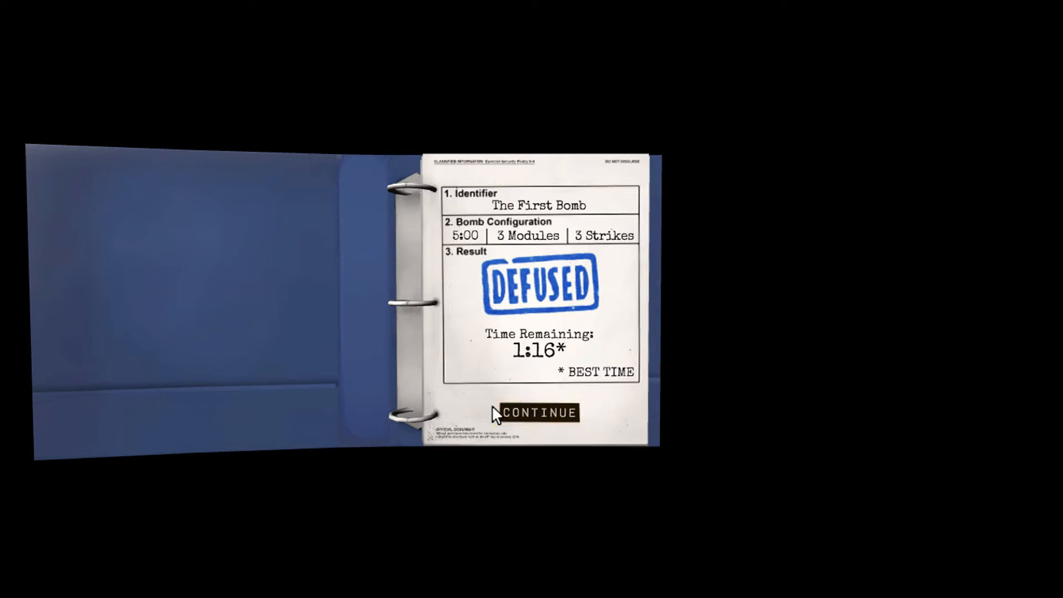
pyautogui.moveTo(535, 412)
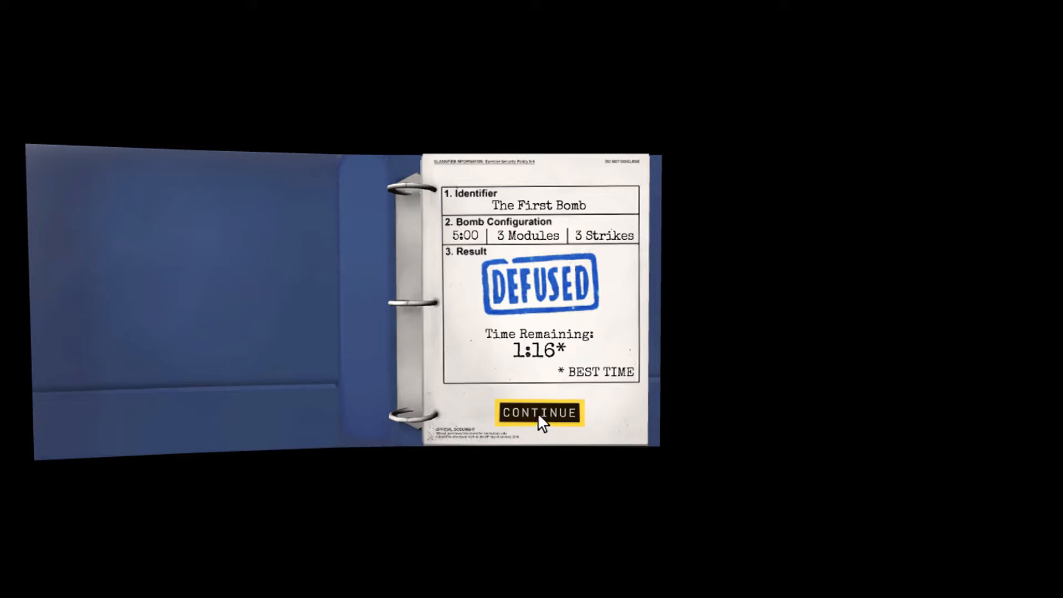
# Dismiss The First Bomb DEFUSED results page with CONTINUE
pyautogui.click(538, 411)
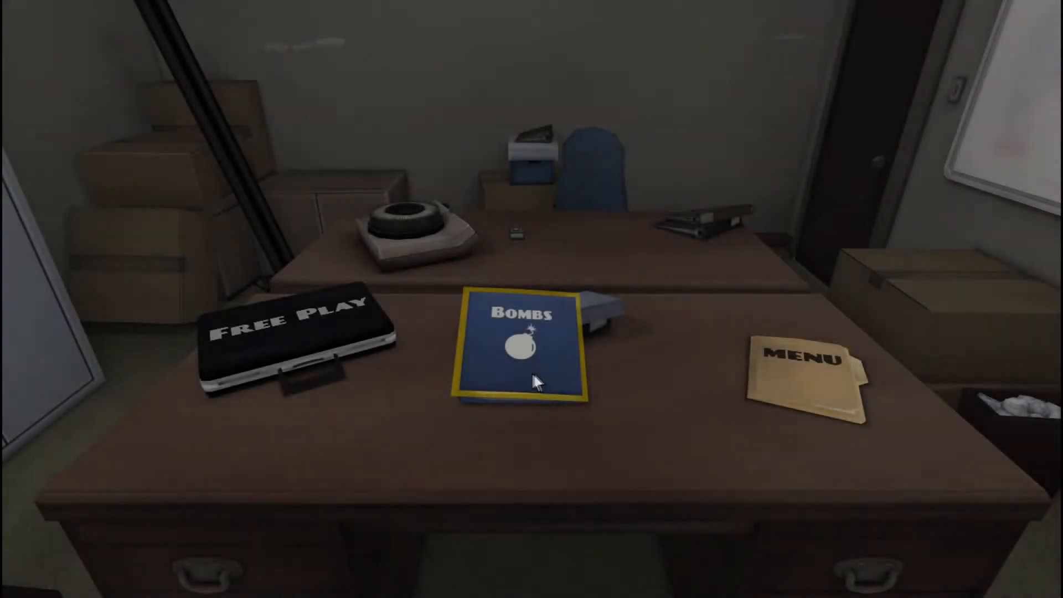
# Pick 2.1 Something Old, Something New from the Bombs binder and start it
pyautogui.click(529, 352)
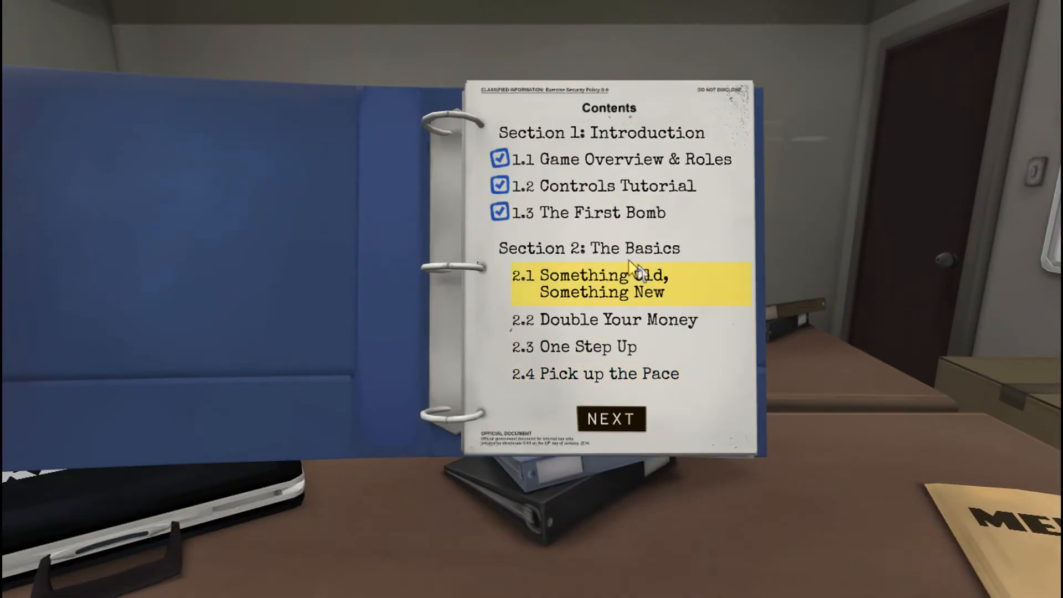
pyautogui.moveTo(687, 304)
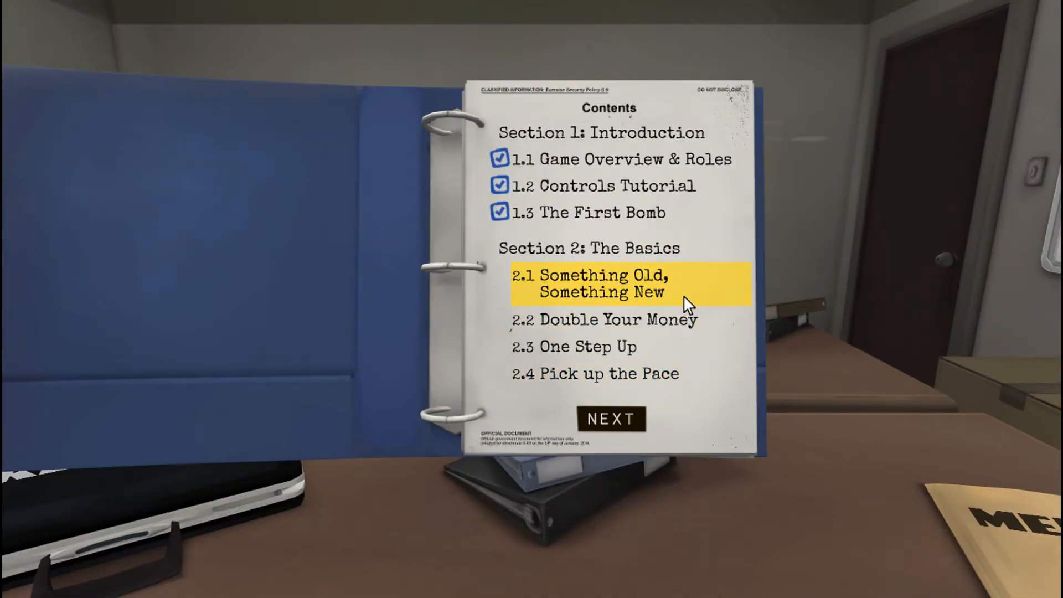
pyautogui.moveTo(690, 295)
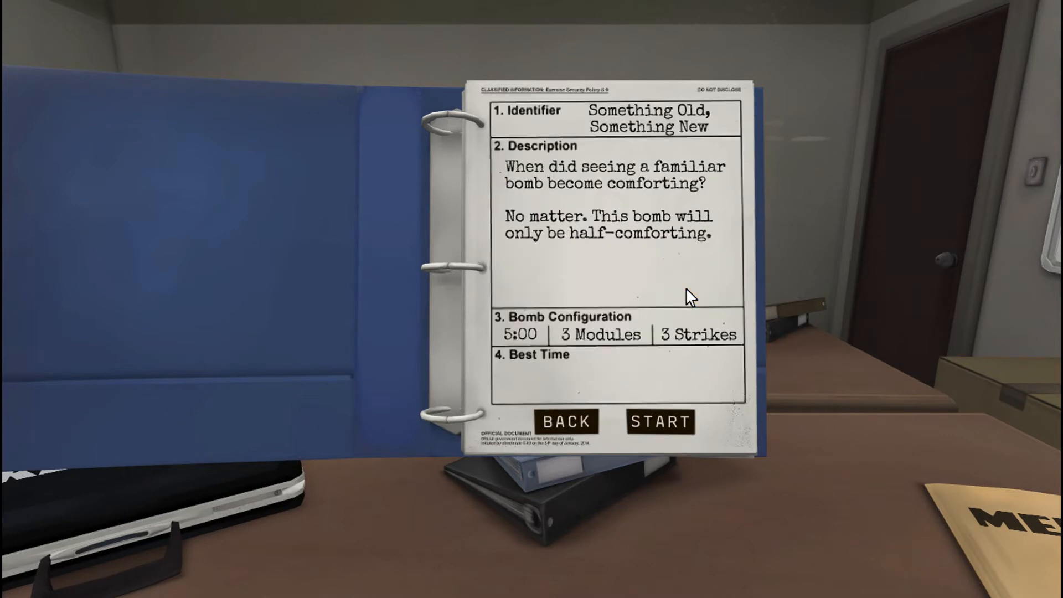
pyautogui.moveTo(591, 229)
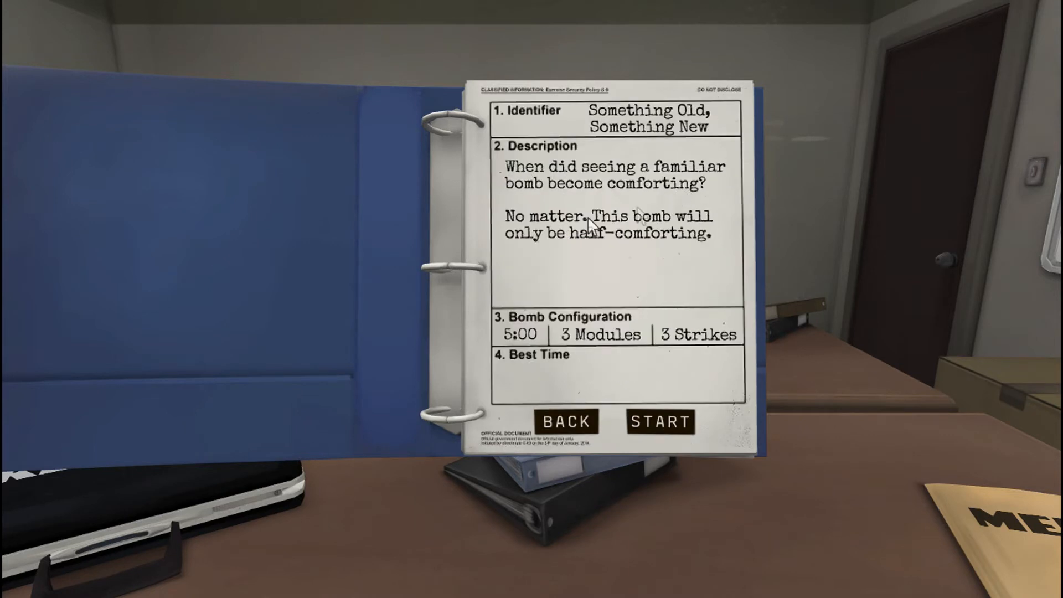
pyautogui.moveTo(610, 277)
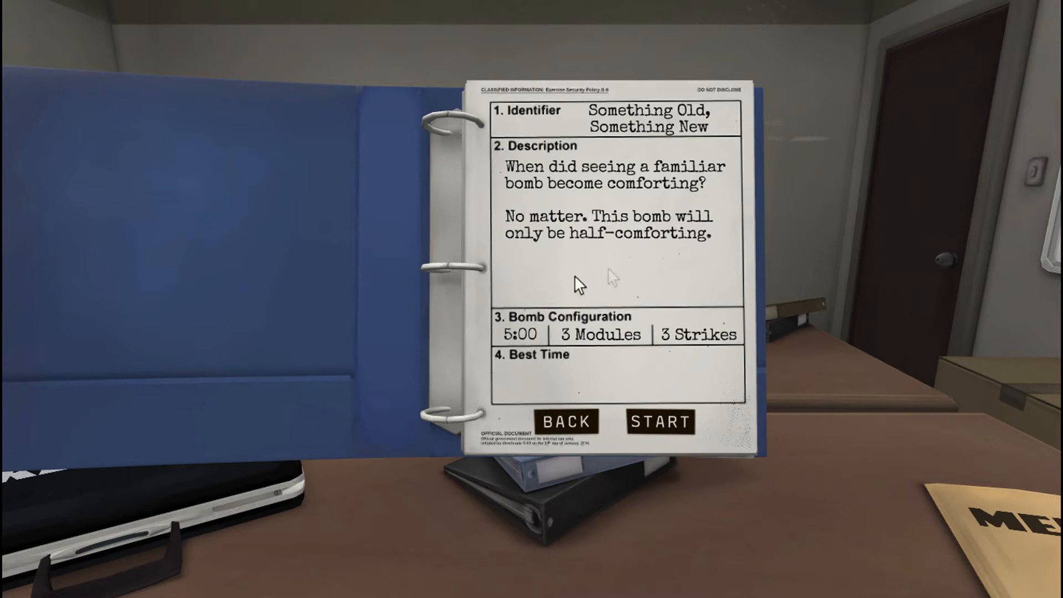
pyautogui.moveTo(559, 234)
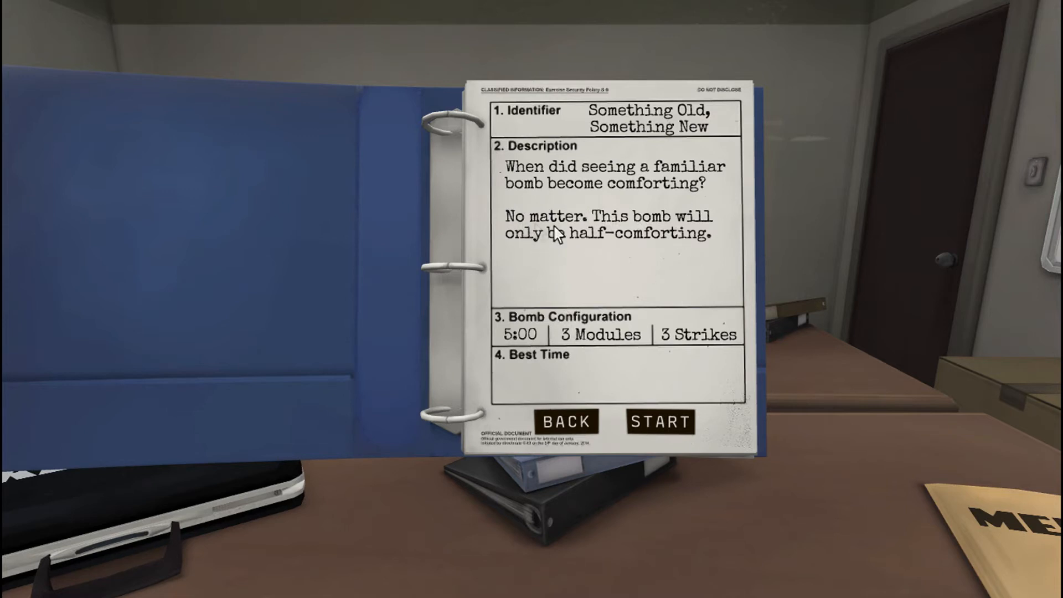
pyautogui.moveTo(605, 300)
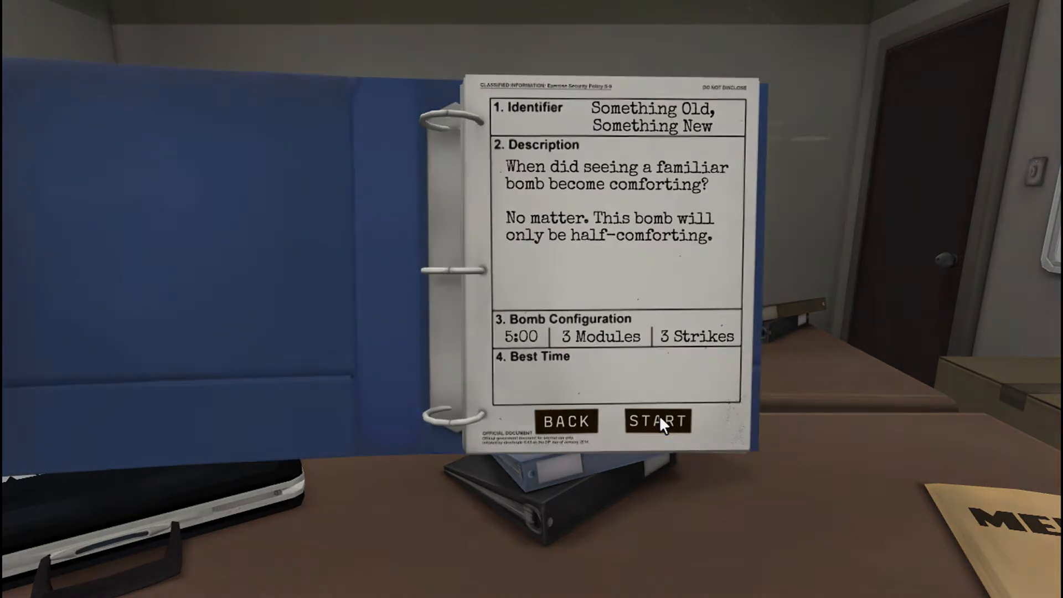
pyautogui.click(656, 420)
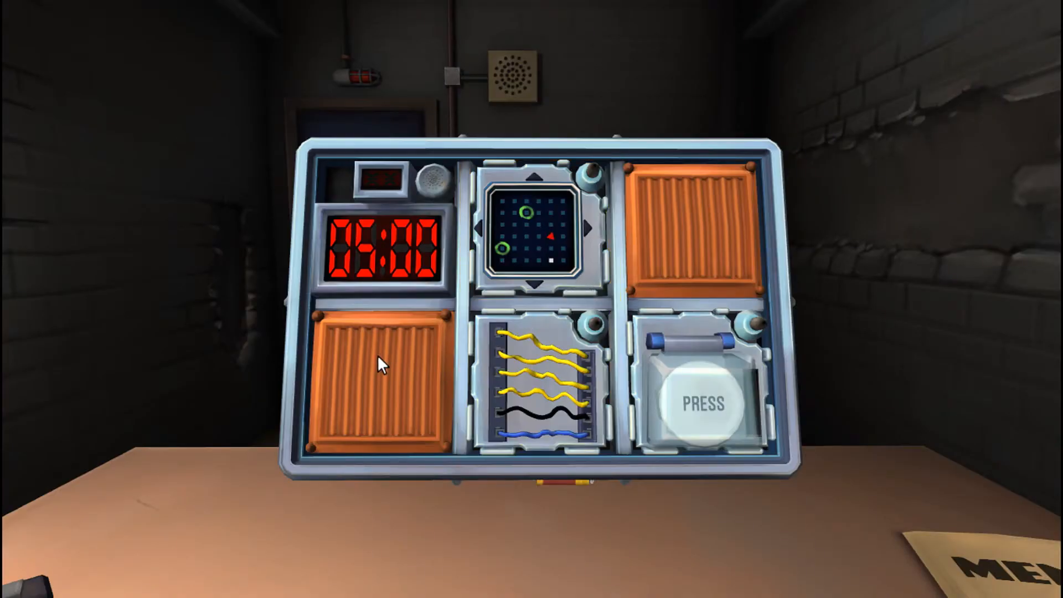
# Pick up the Something Old, Something New bomb from the table
pyautogui.click(538, 386)
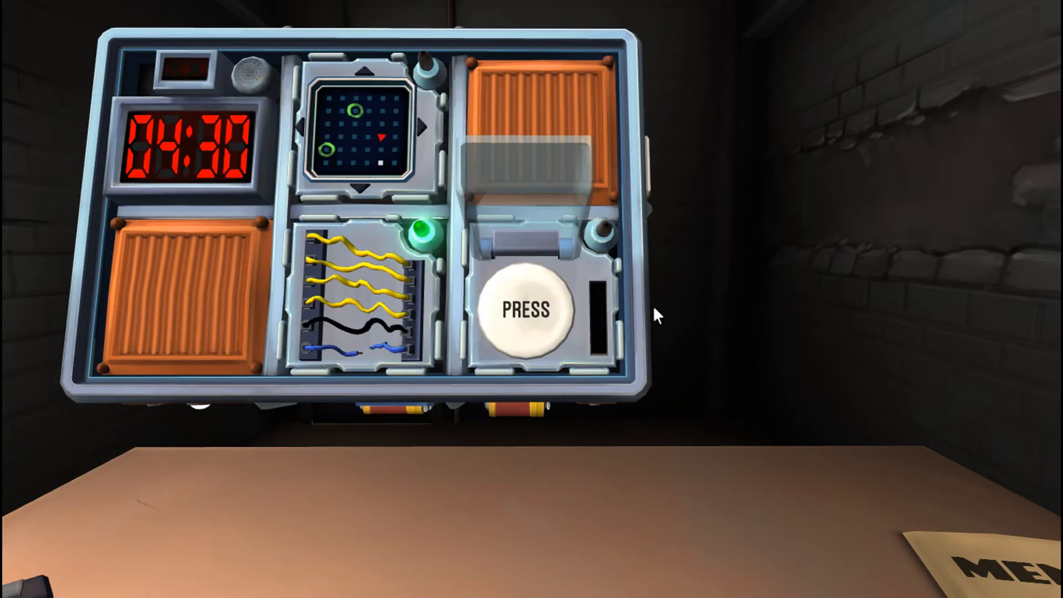
pyautogui.click(525, 311)
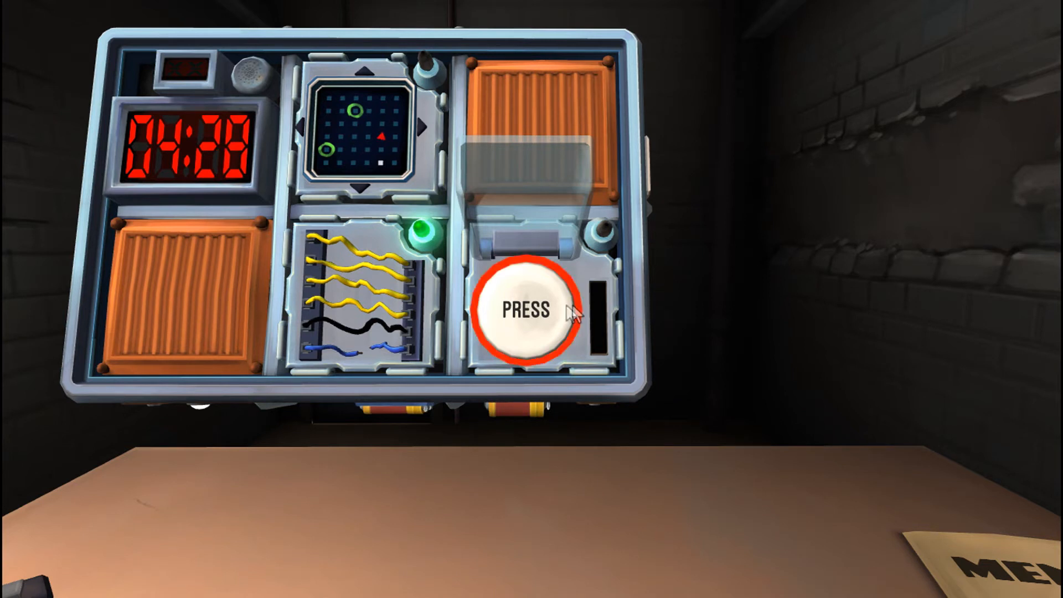
pyautogui.click(525, 312)
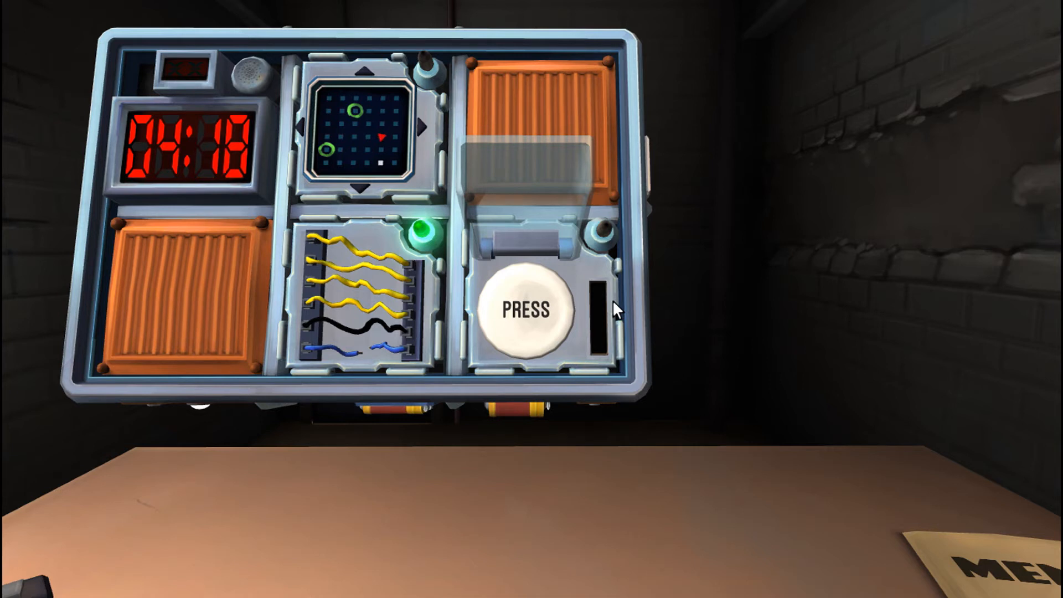
pyautogui.moveTo(615, 381)
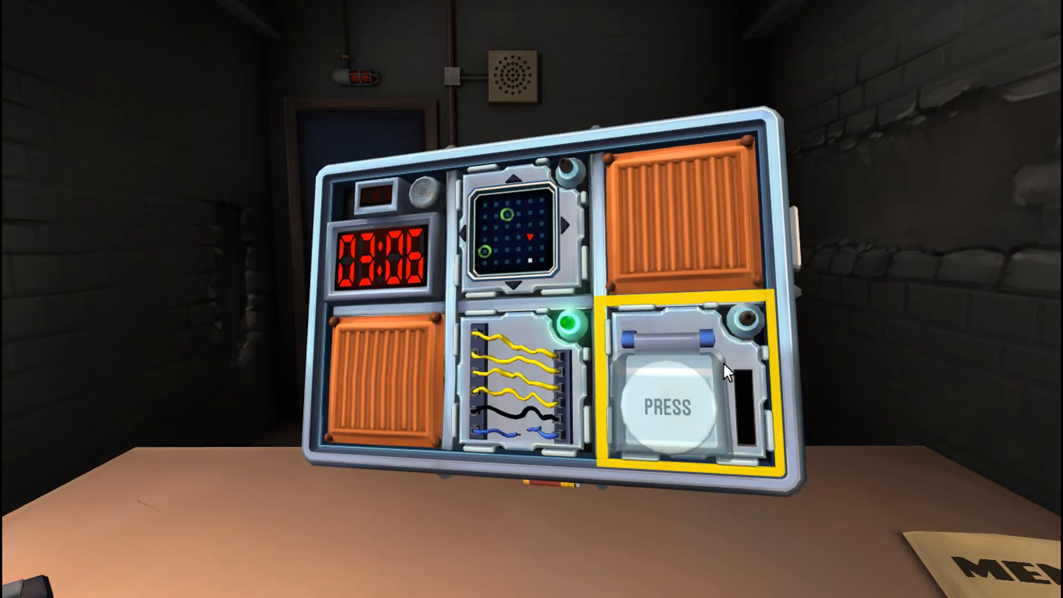
pyautogui.moveTo(643, 298)
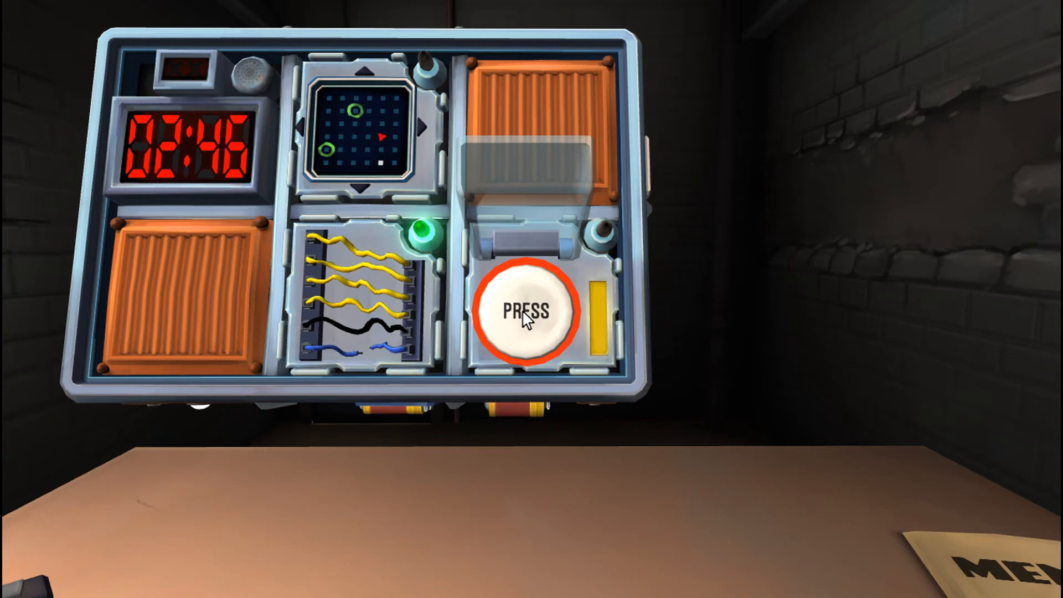
# Release, hold again and release the white PRESS button, ending with two strikes
pyautogui.click(528, 312)
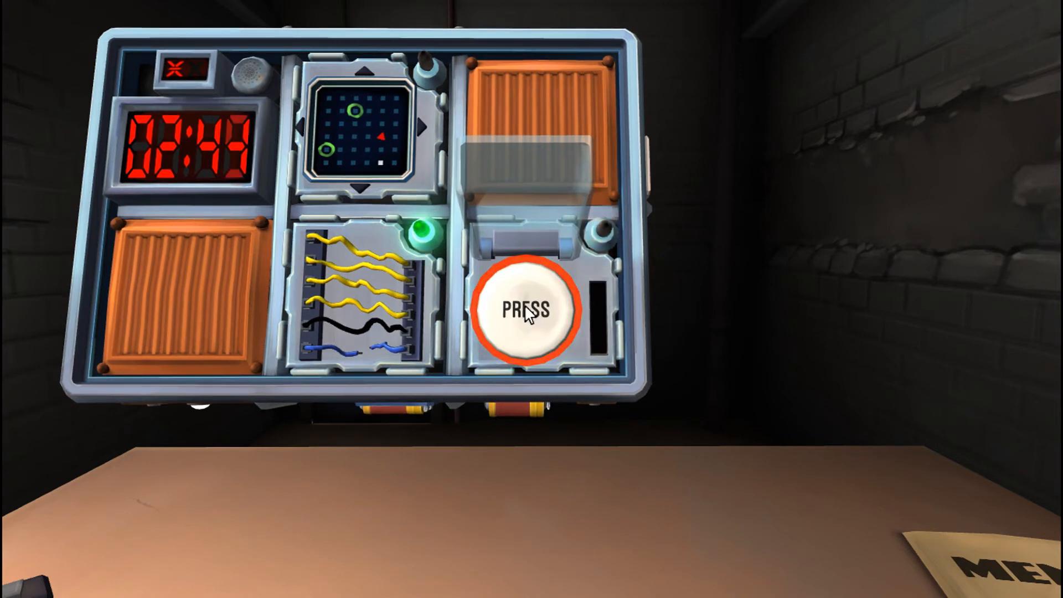
pyautogui.click(529, 311)
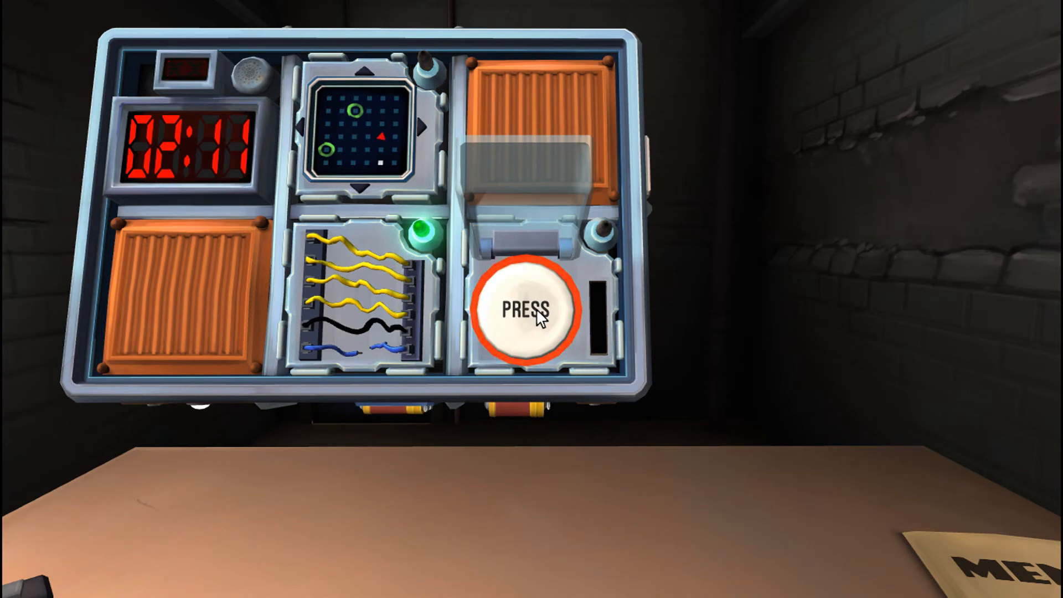
pyautogui.click(531, 313)
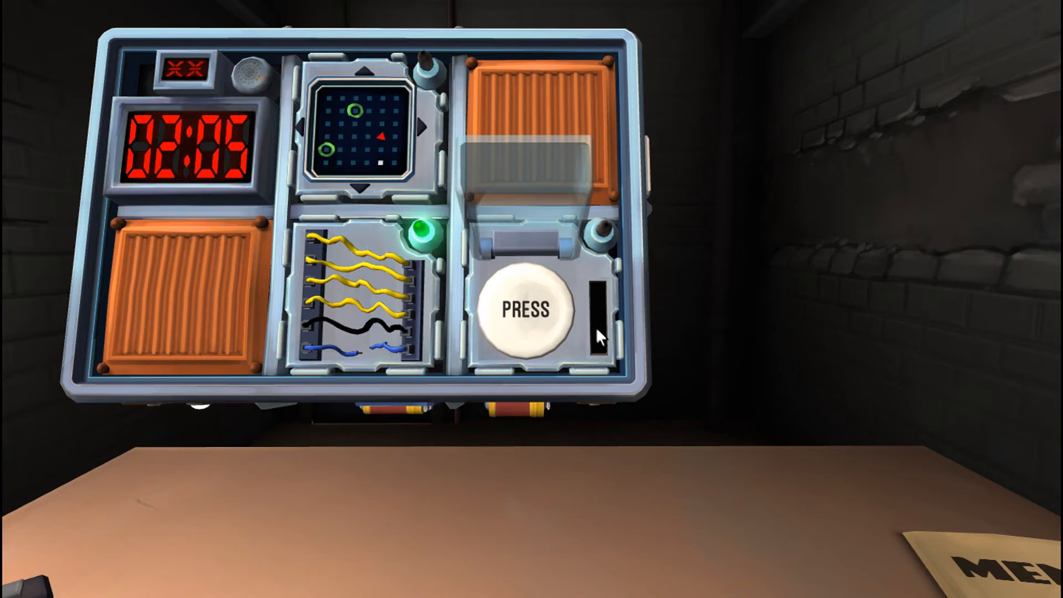
# Press and release the white button again until its light turns green
pyautogui.click(525, 311)
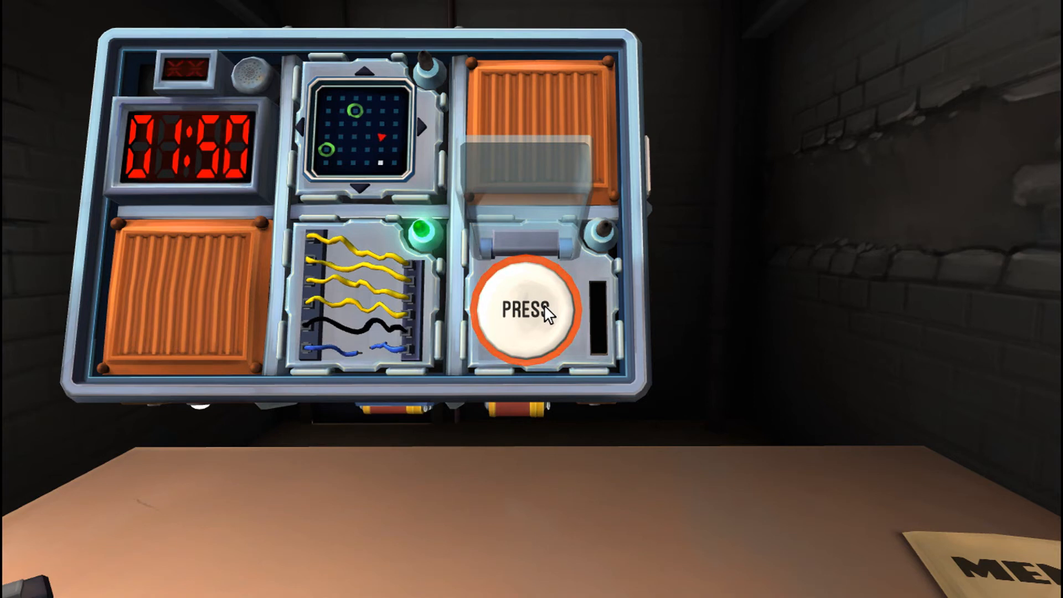
pyautogui.click(526, 312)
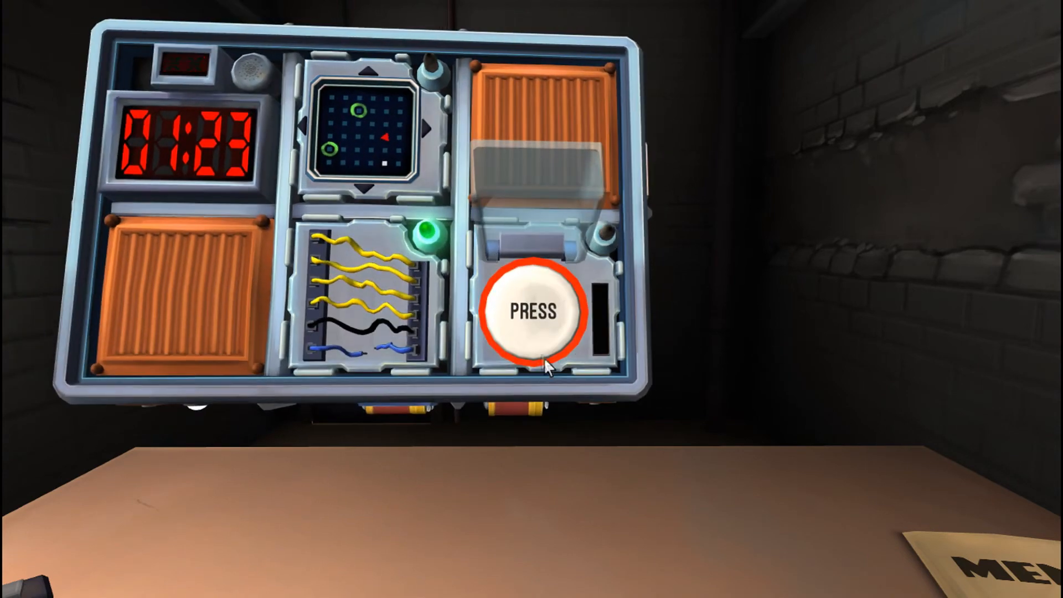
pyautogui.click(535, 311)
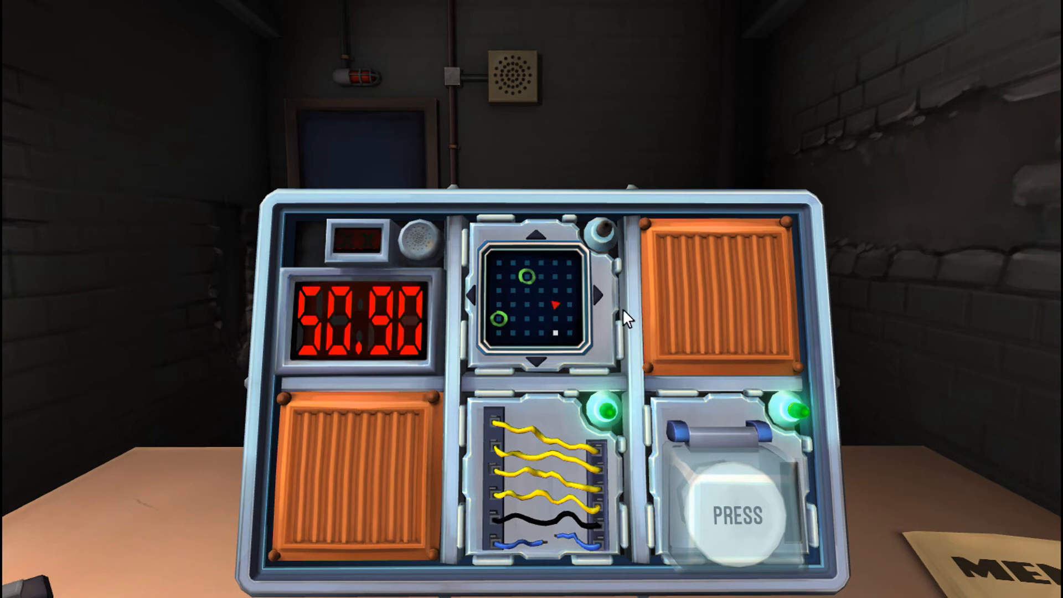
# Step the maze marker right, down, then left
pyautogui.click(475, 295)
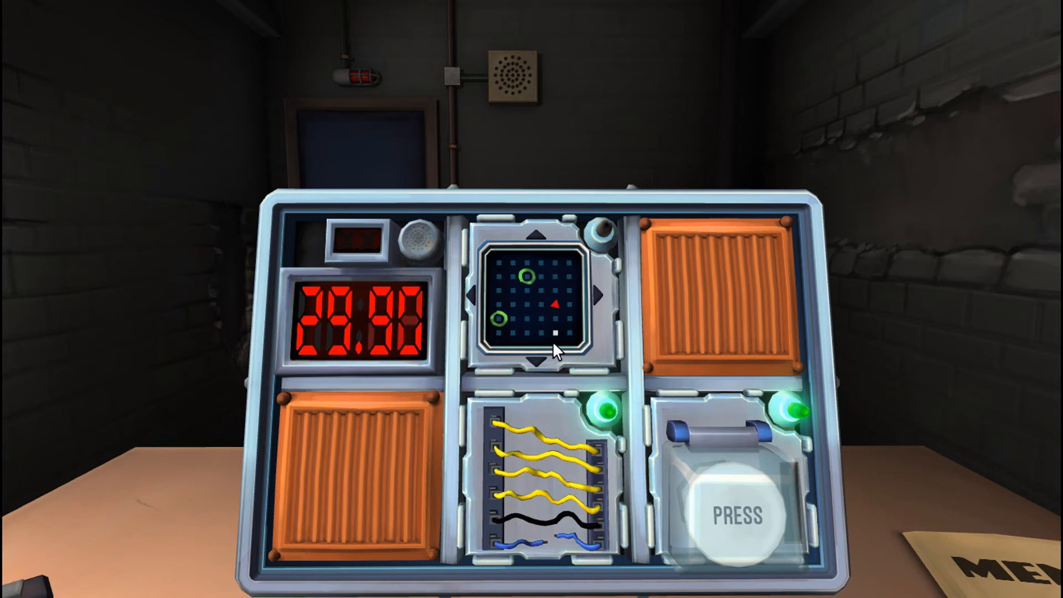
pyautogui.click(538, 358)
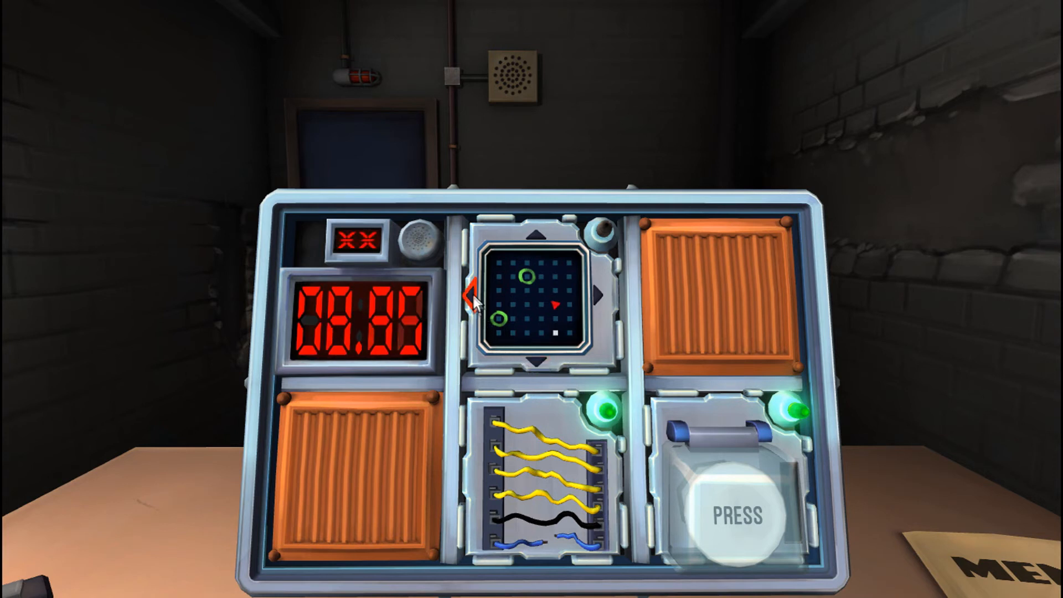
pyautogui.click(538, 234)
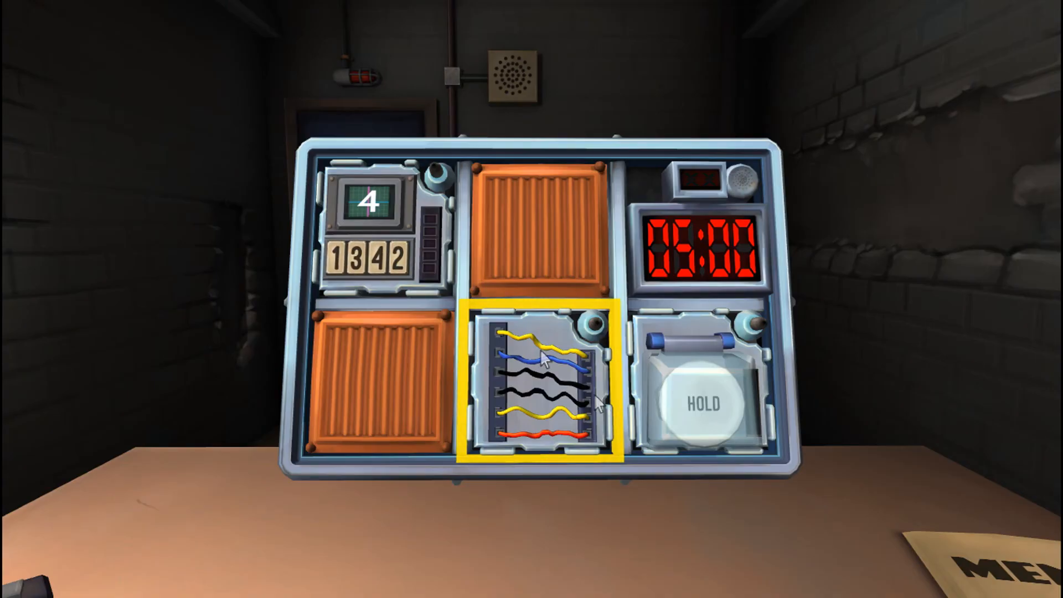
# Zoom in on the new bomb's wires module
pyautogui.click(377, 230)
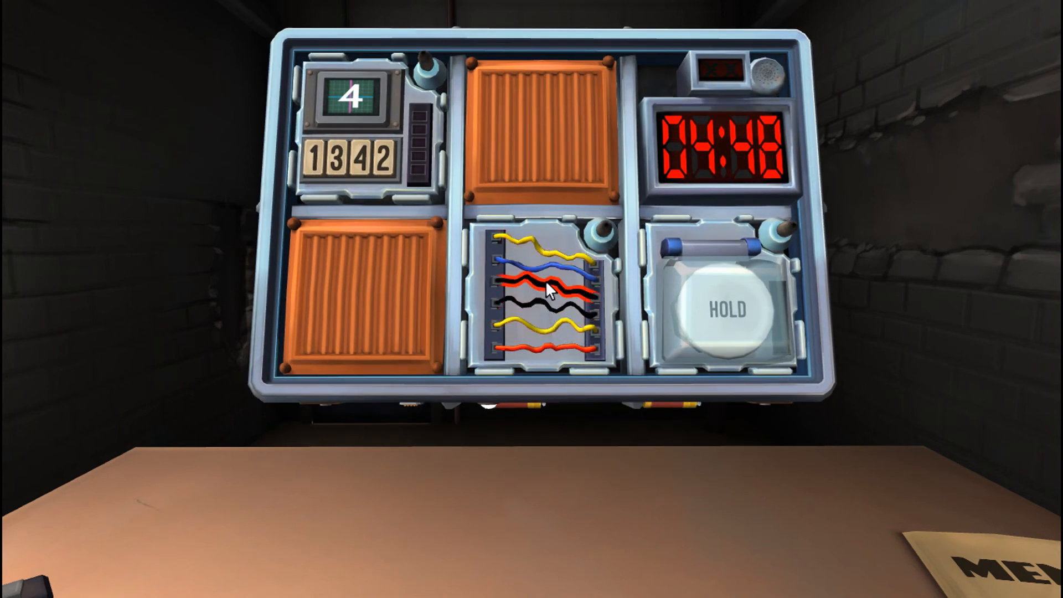
# Cut the fourth (black) wire for a green light, then lift the HOLD button's cover
pyautogui.click(549, 292)
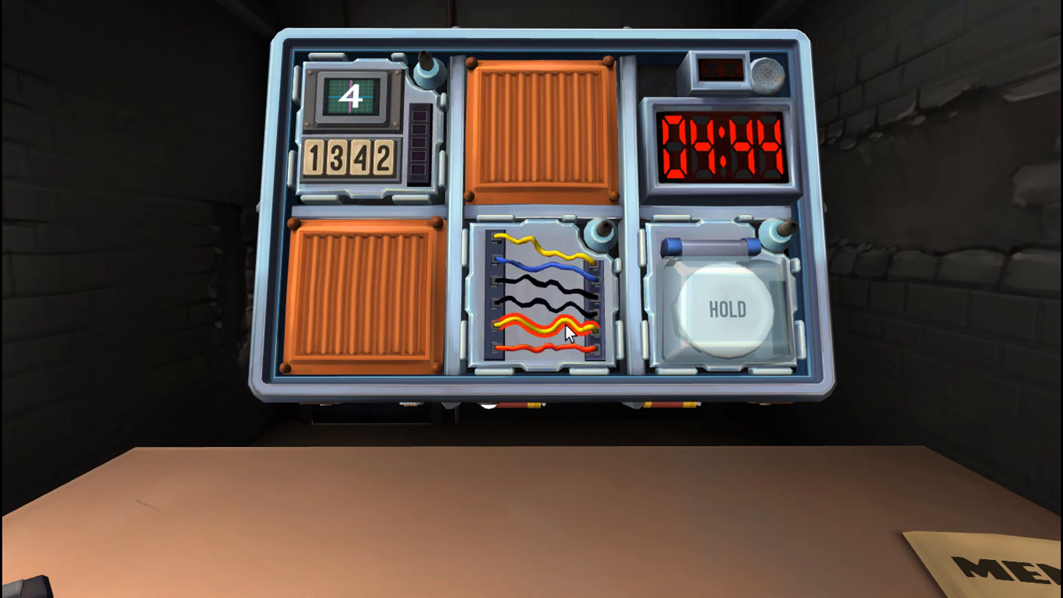
pyautogui.click(546, 329)
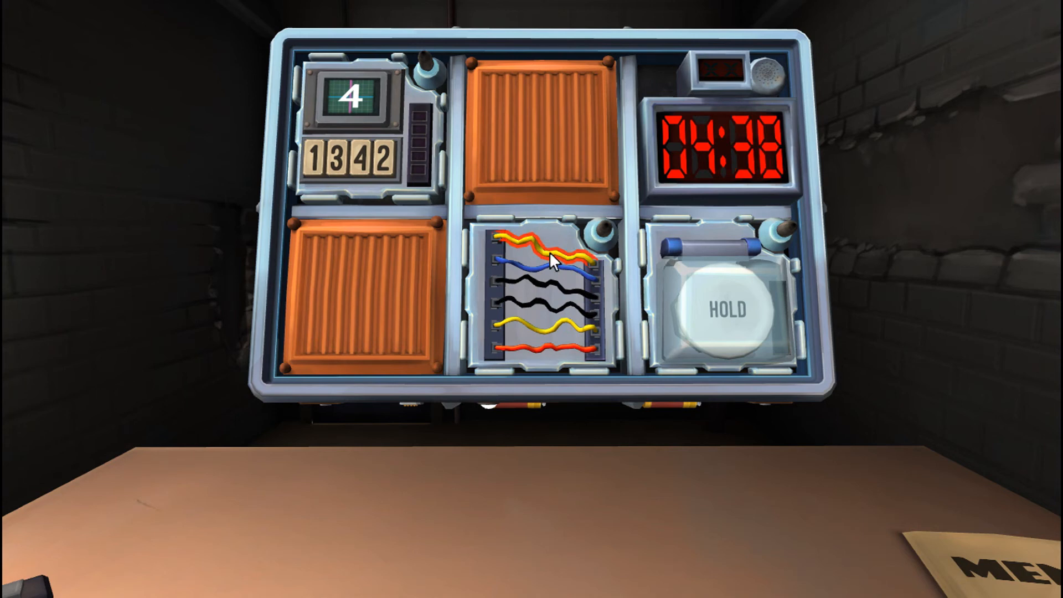
pyautogui.click(549, 254)
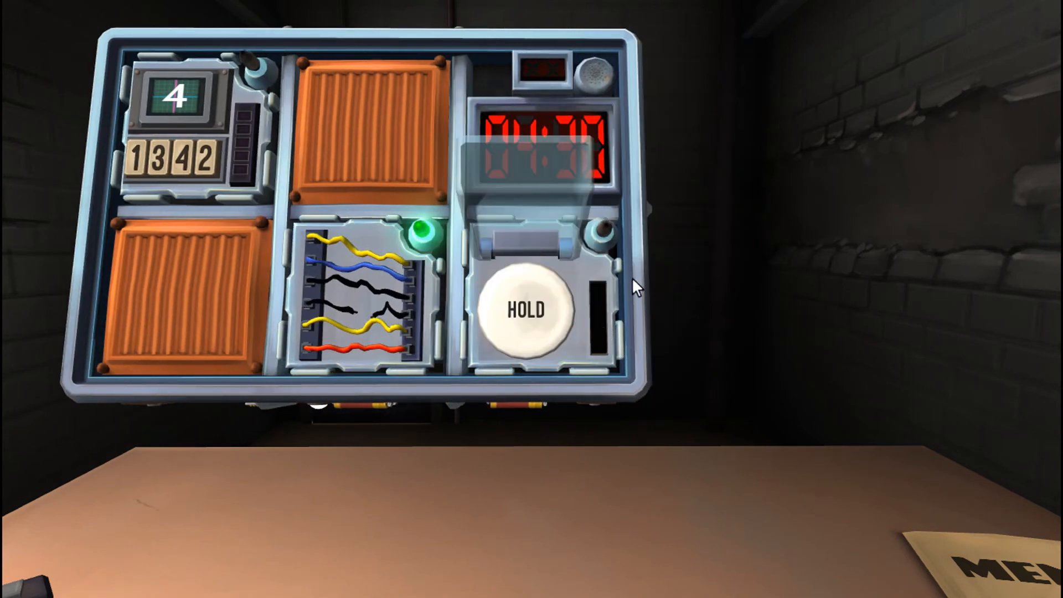
pyautogui.moveTo(634, 281)
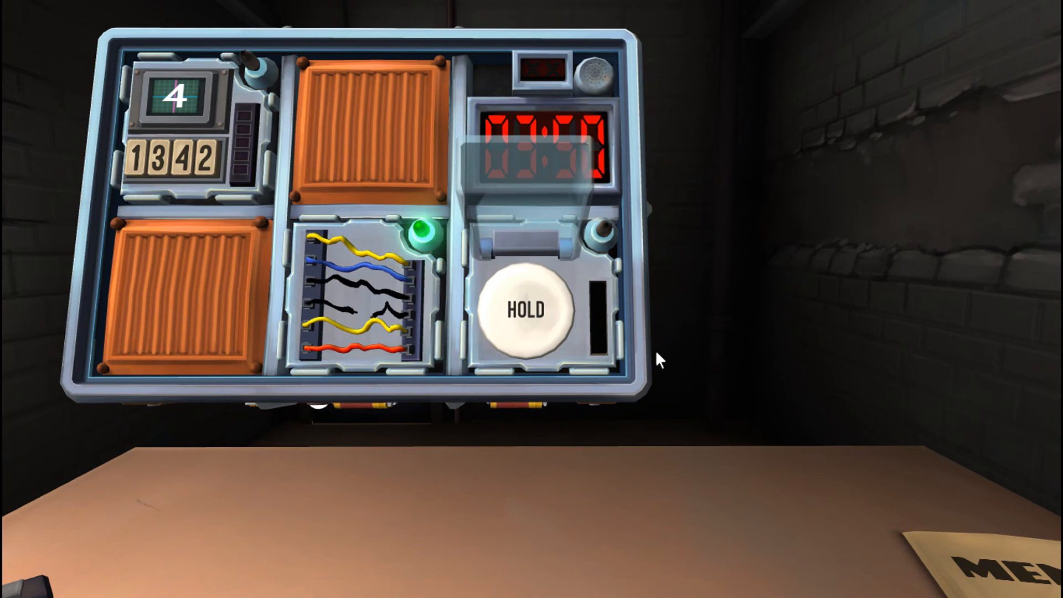
# Hold the HOLD button to reveal the strip colour and release at the correct timer digit
pyautogui.click(523, 311)
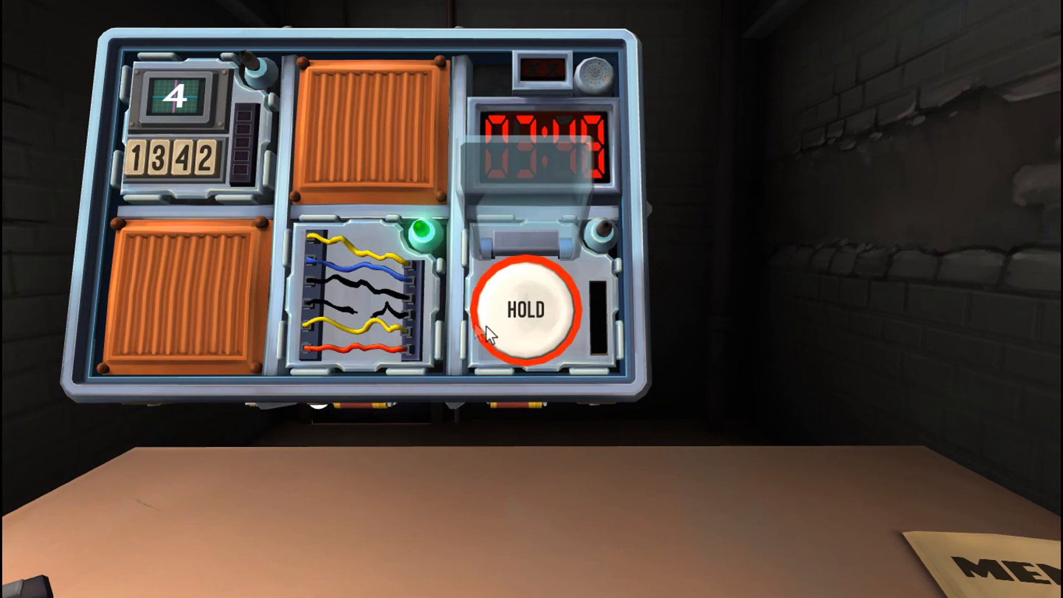
pyautogui.click(522, 312)
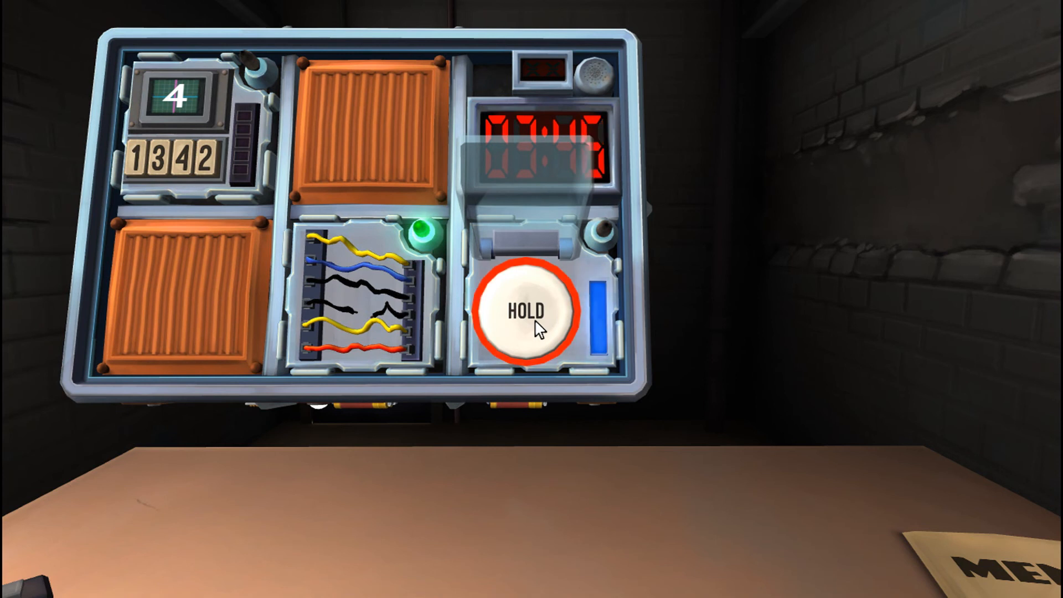
pyautogui.click(530, 312)
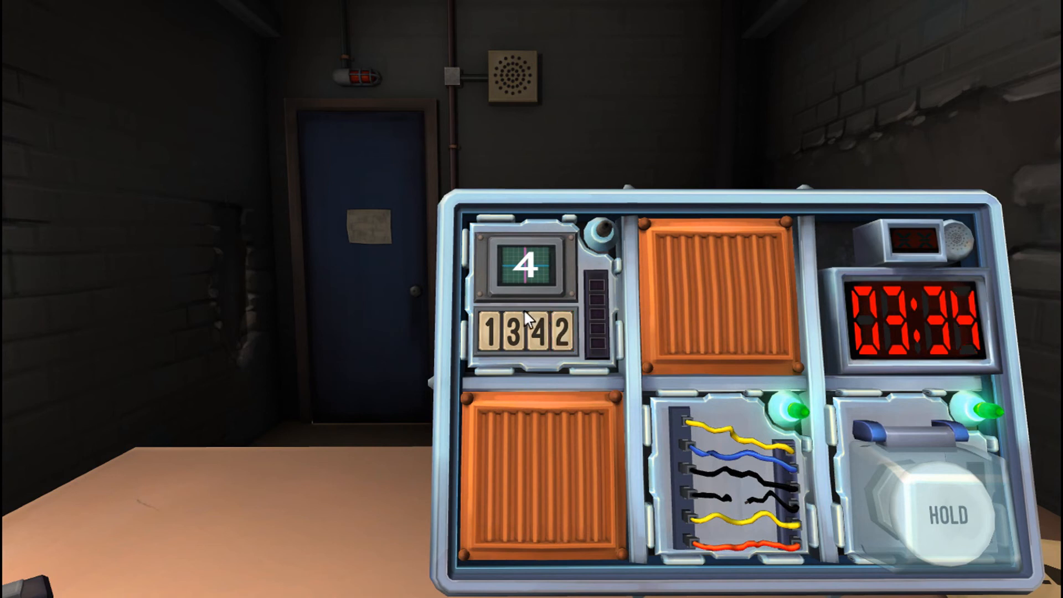
pyautogui.moveTo(504, 298)
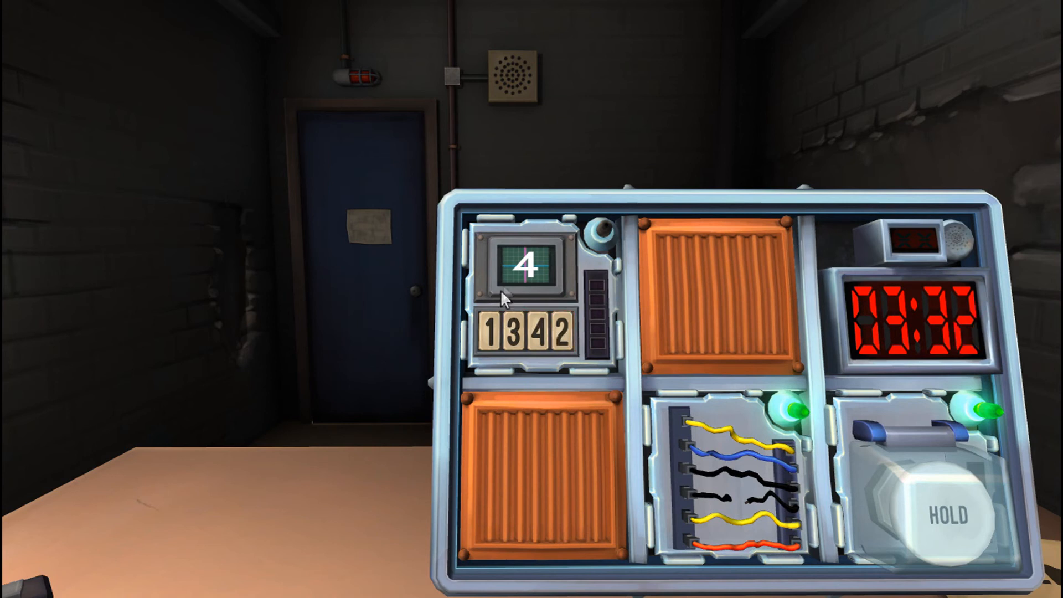
pyautogui.moveTo(588, 326)
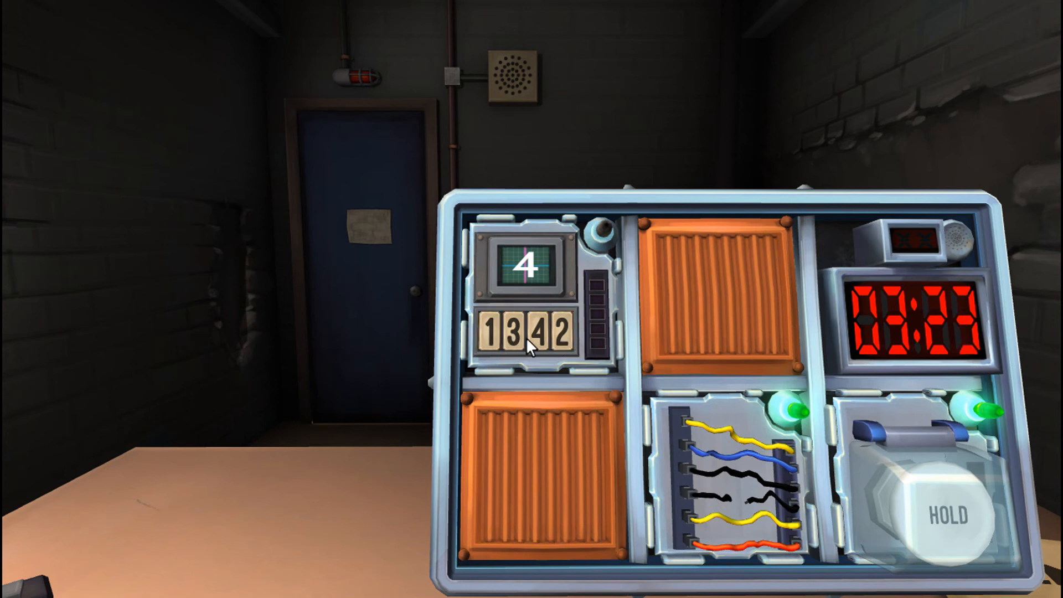
# With display 4, press the fourth Memory key, labelled 2, to pass stage one
pyautogui.click(558, 332)
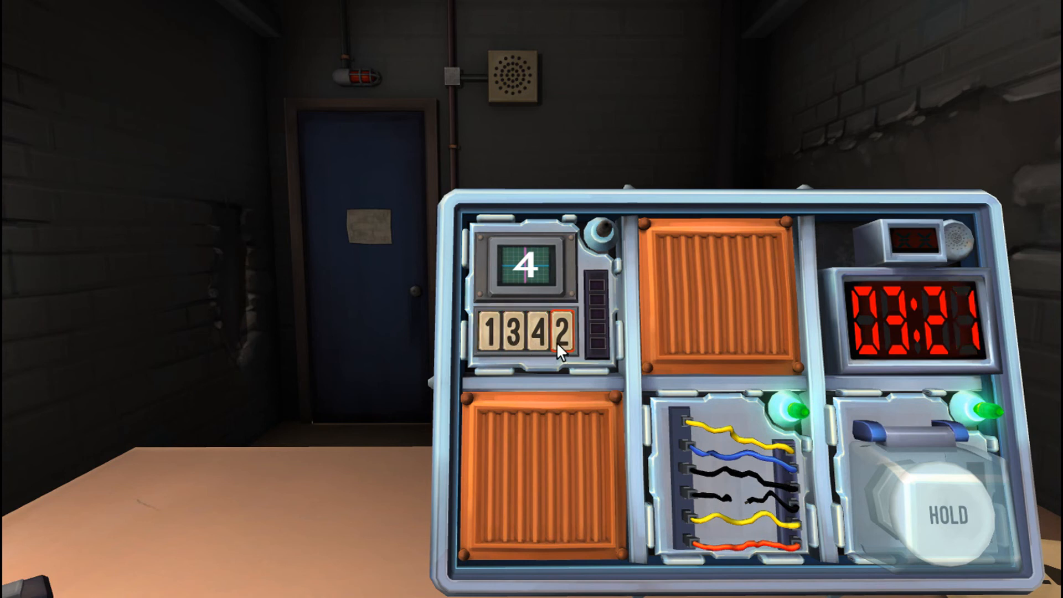
pyautogui.click(508, 333)
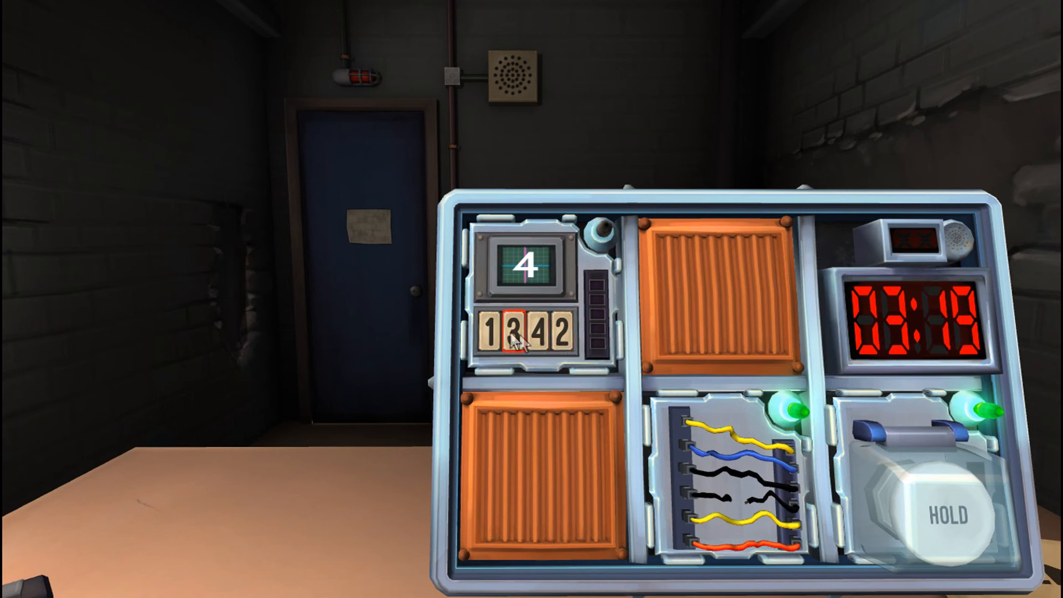
pyautogui.moveTo(589, 351)
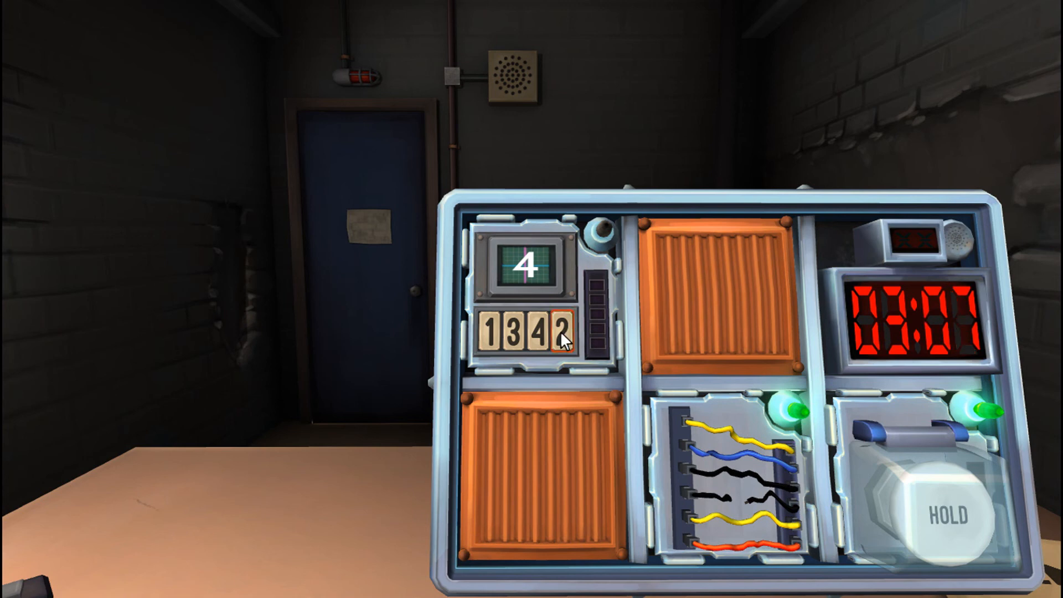
pyautogui.click(559, 339)
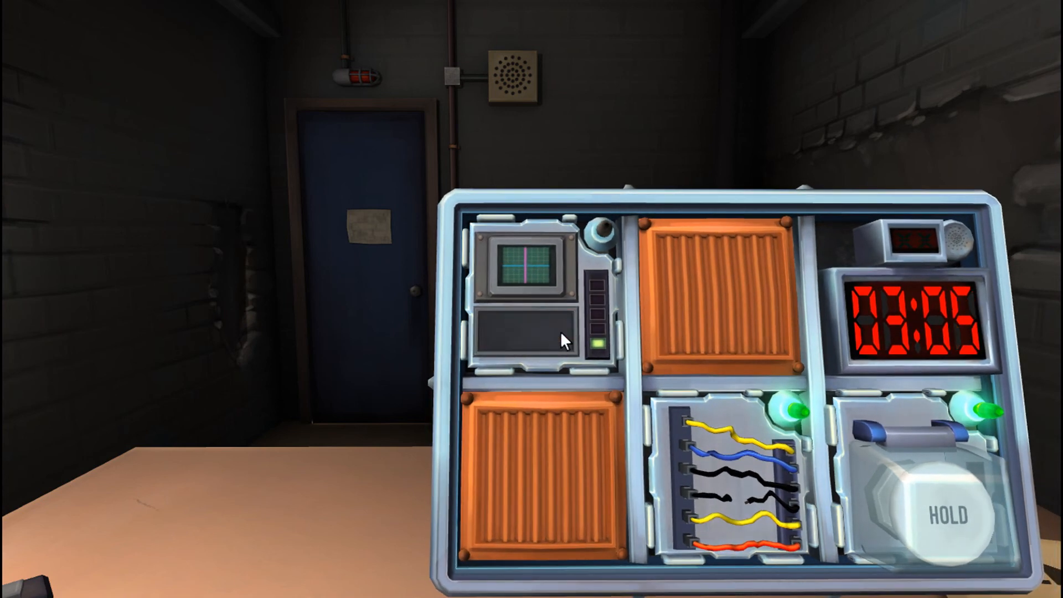
# Answer Memory stages two through five on the keypad following the manual
pyautogui.click(532, 332)
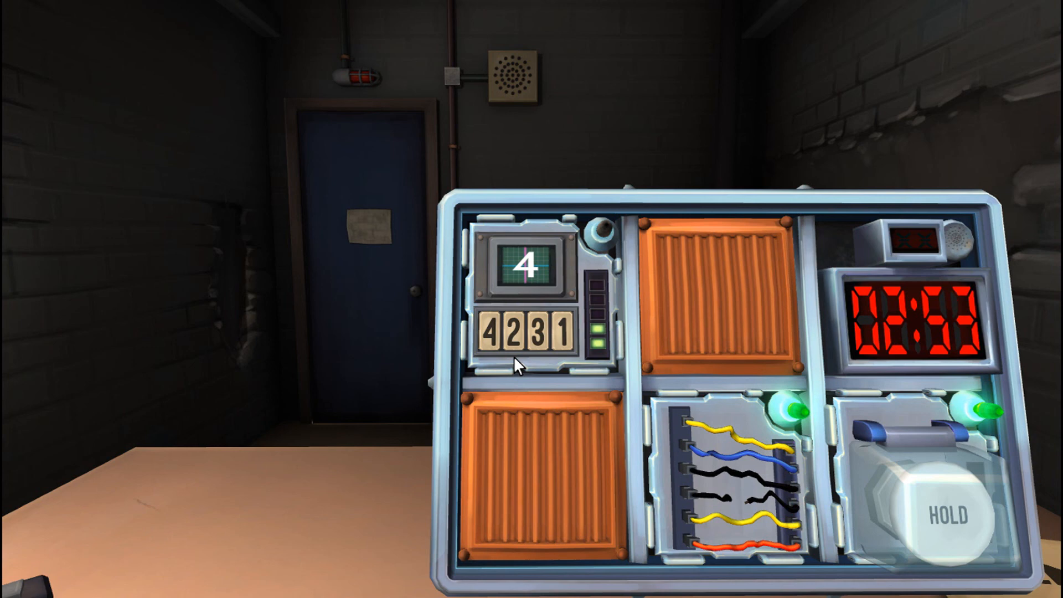
pyautogui.click(489, 333)
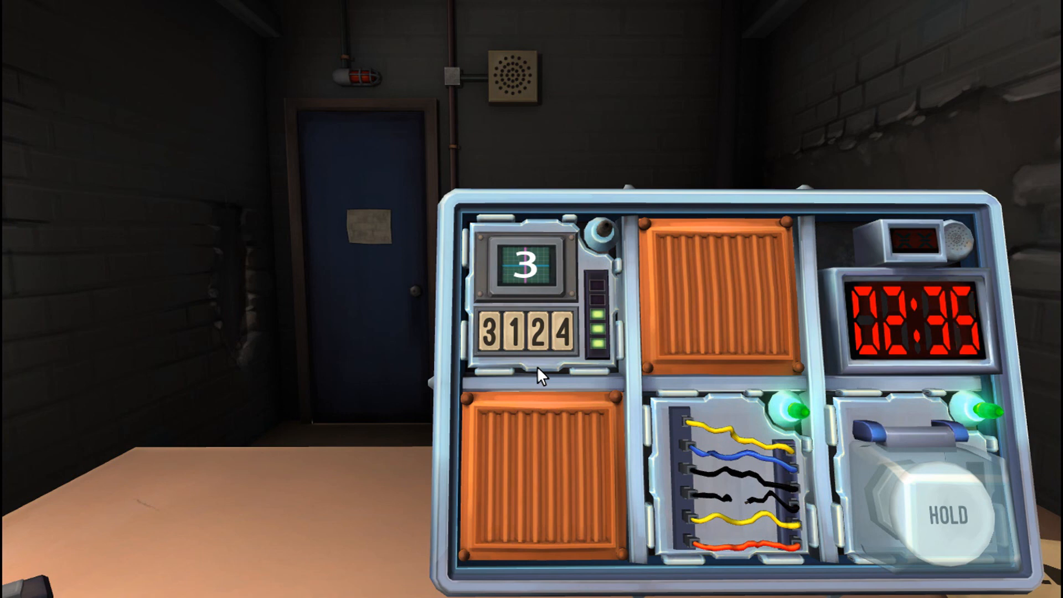
pyautogui.click(492, 337)
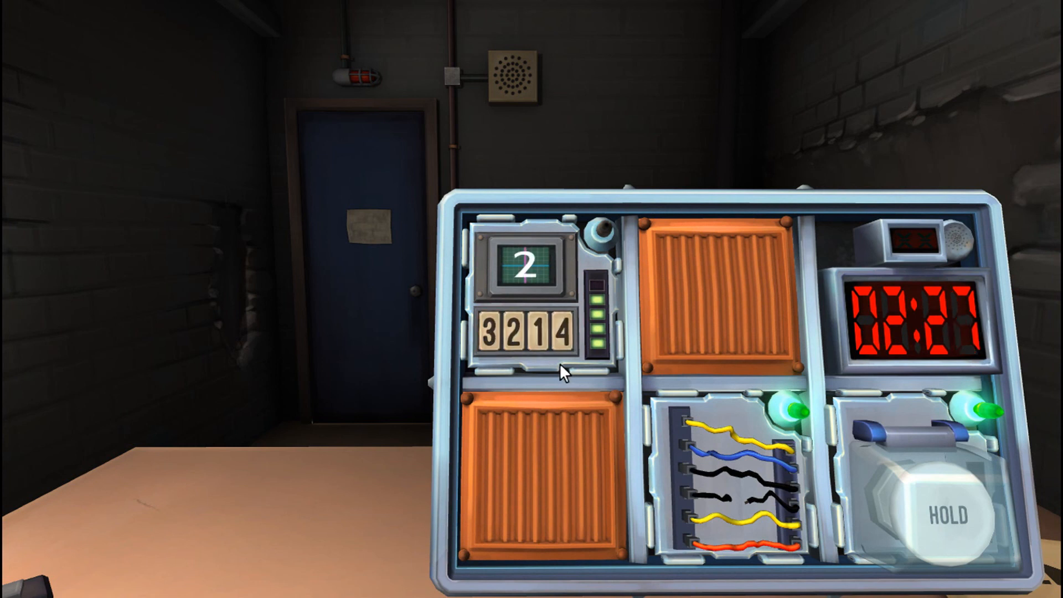
pyautogui.click(535, 334)
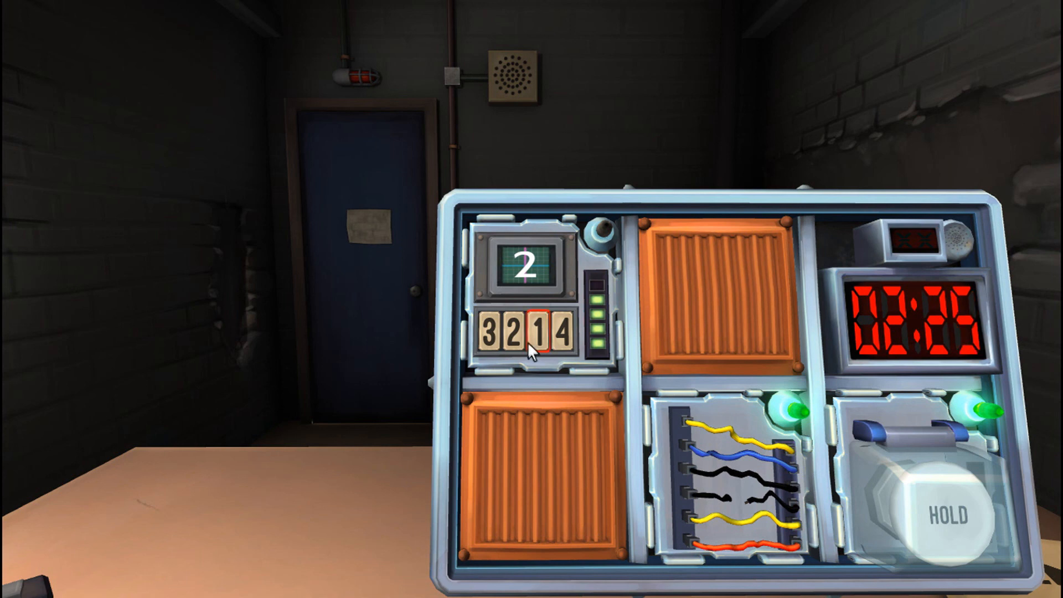
pyautogui.click(504, 335)
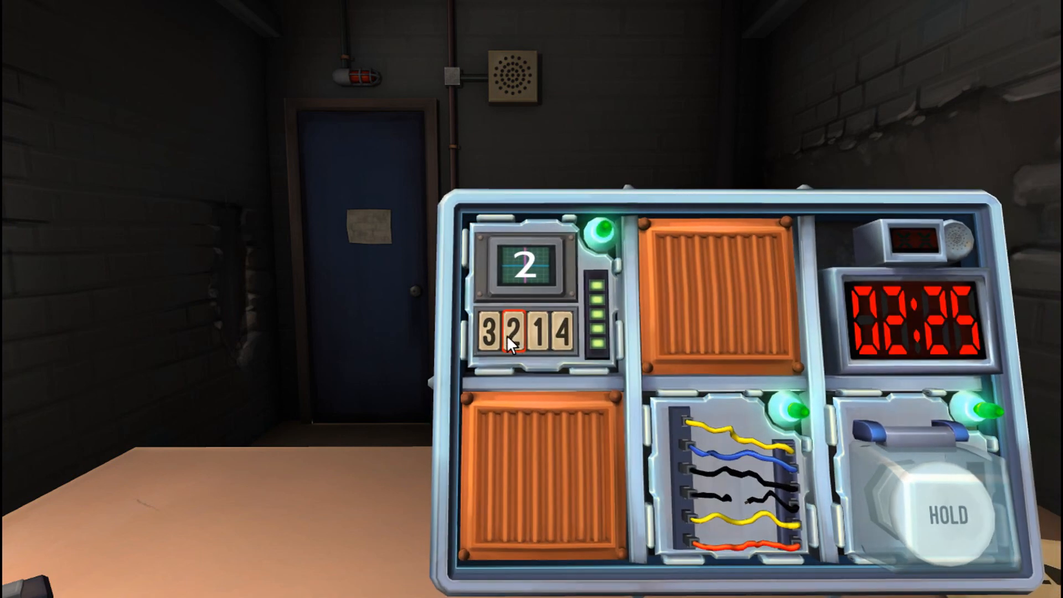